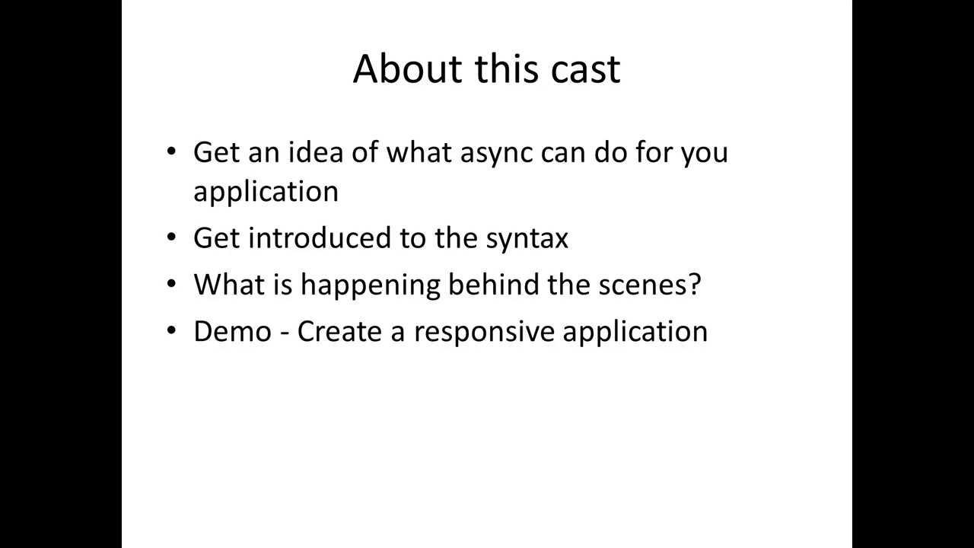
Advance from the 'About this cast' slide through 'What is happening behind the scenes?'.
key("Right")
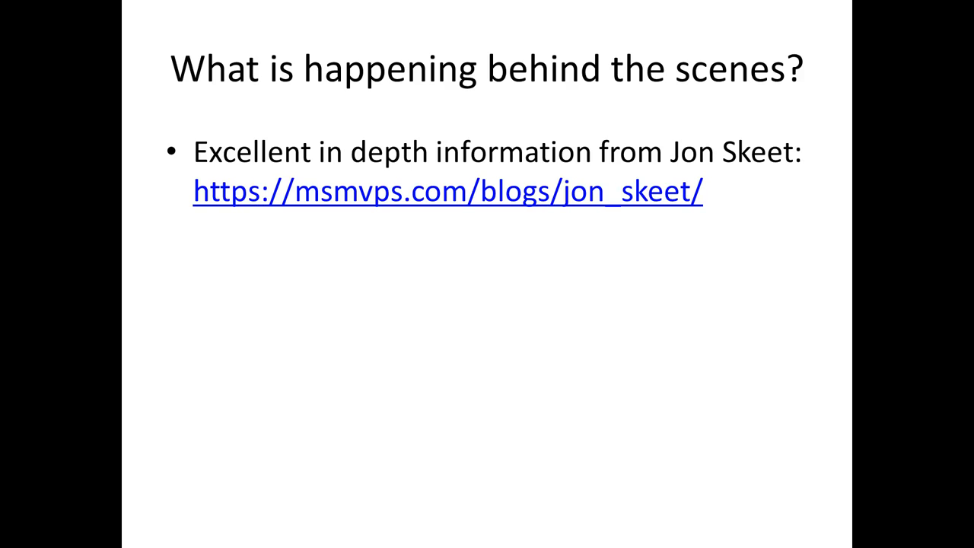
key("right")
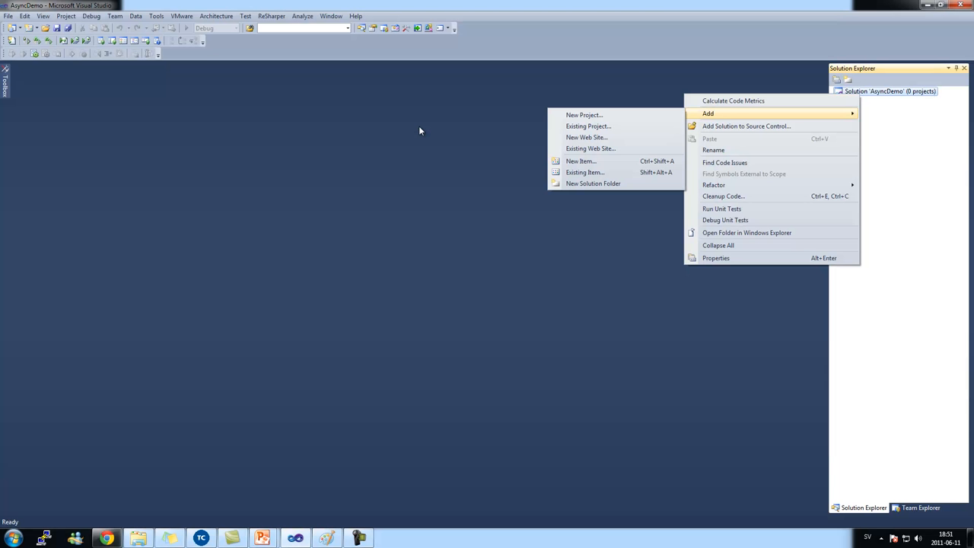
Add a WPF Application project named AsyncDemo and open MainWindow.xaml.cs.
left_click(584, 114)
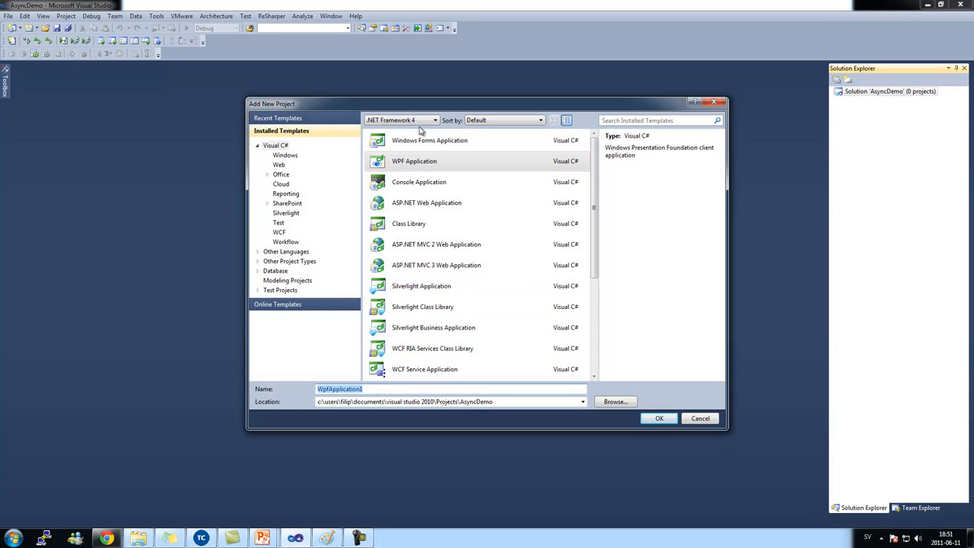
type("AsyncD")
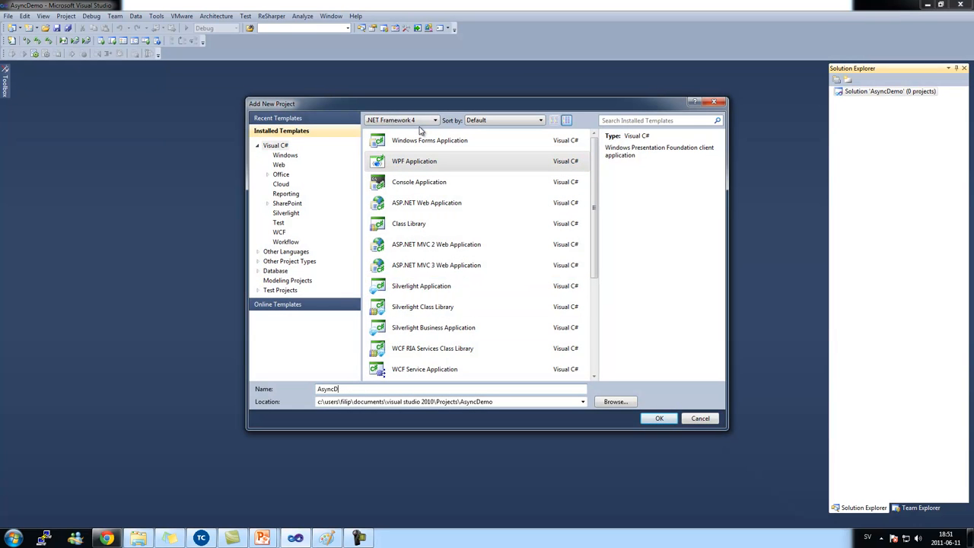
left_click(658, 417)
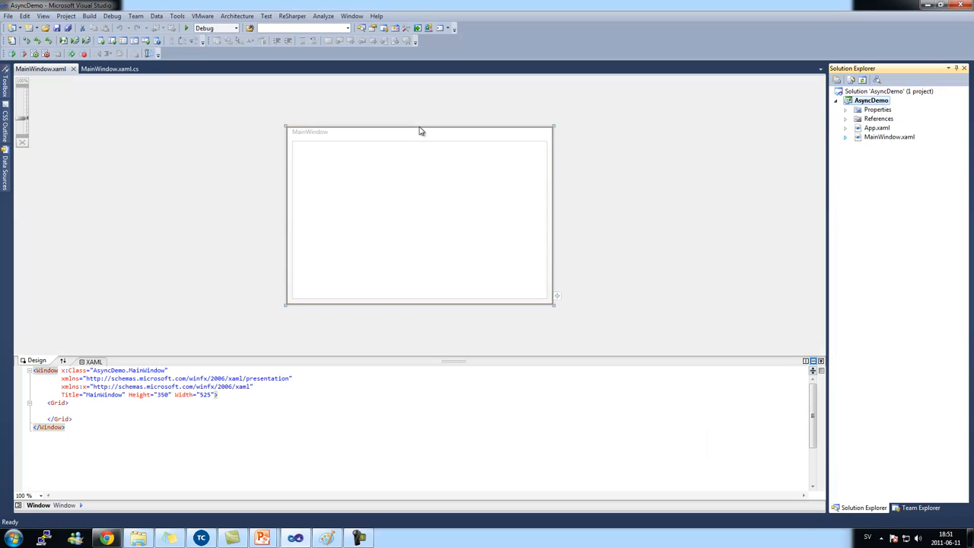
left_click(846, 137)
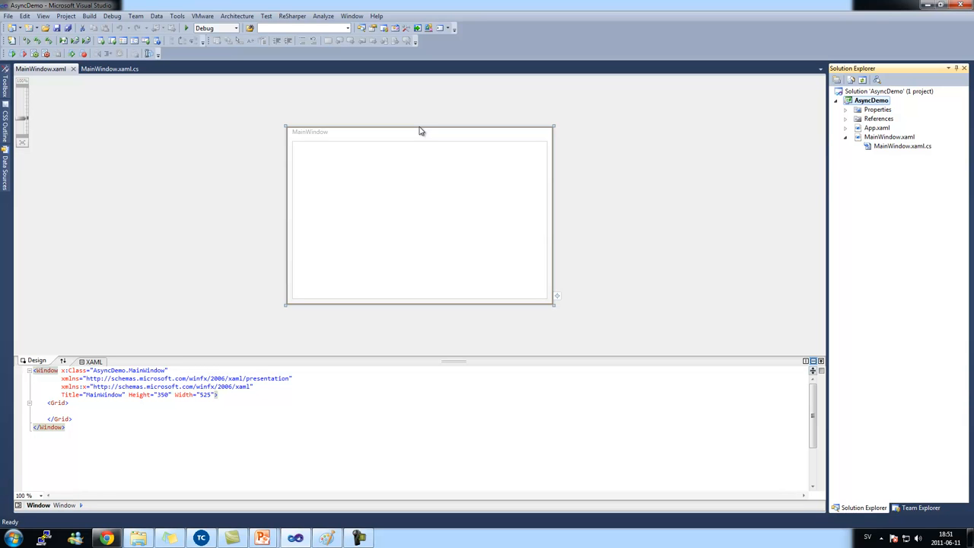
left_click(109, 69)
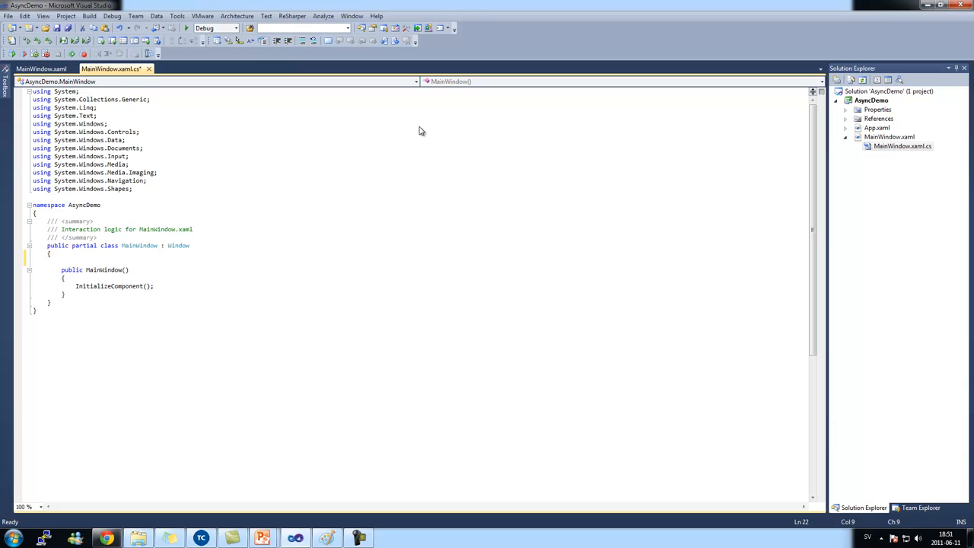
Add the Get my data button, ListBox, GetMyData, slow Calculate (sleep 3000, return 10) and AddDataToUI, then run.
left_click(61, 262)
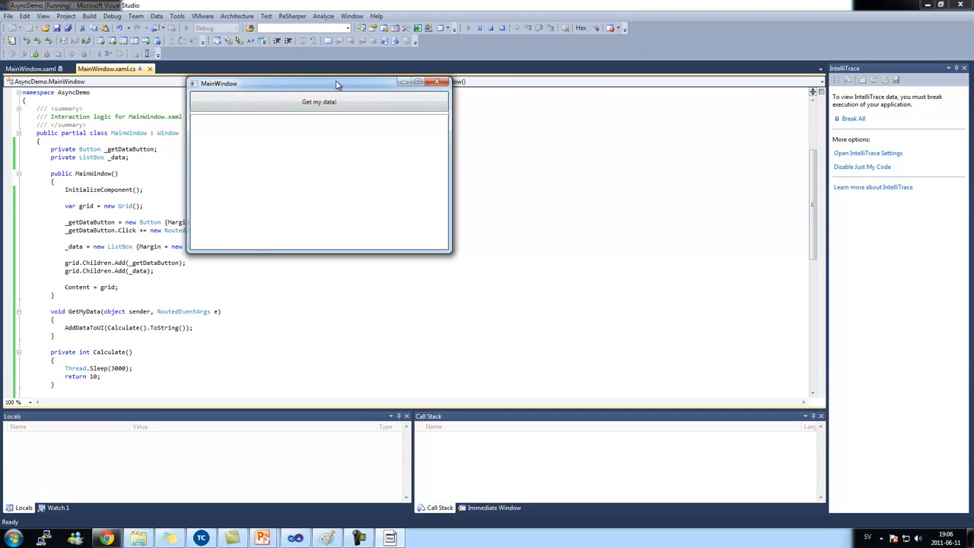
Move the running window aside, request data so 10 appears in the list, then close the app.
left_click_drag(335, 82, 463, 167)
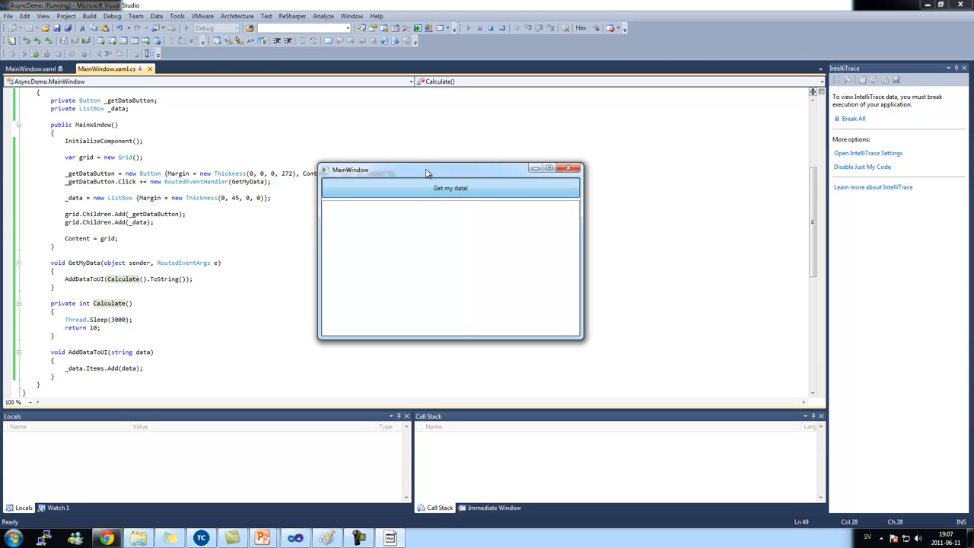
left_click(451, 189)
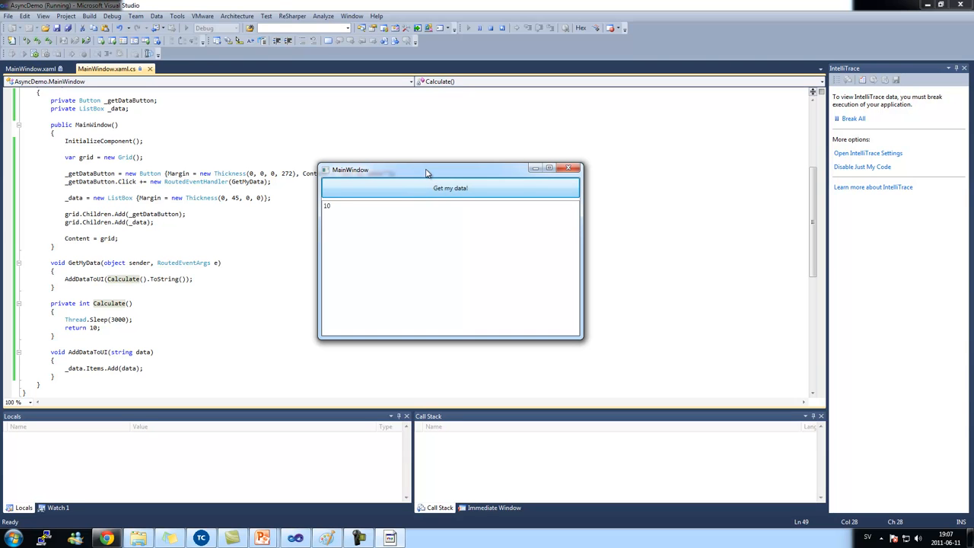
mouse_move(344, 214)
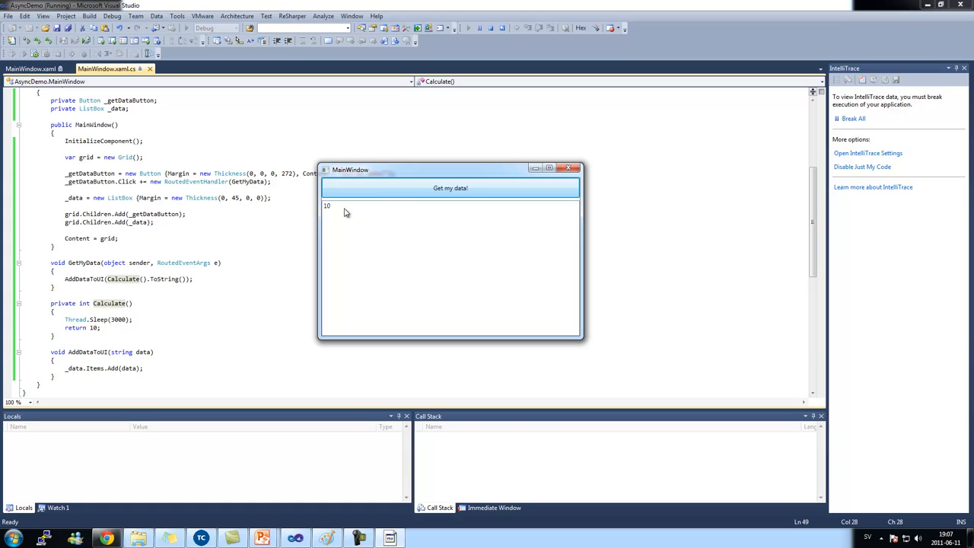
left_click(327, 205)
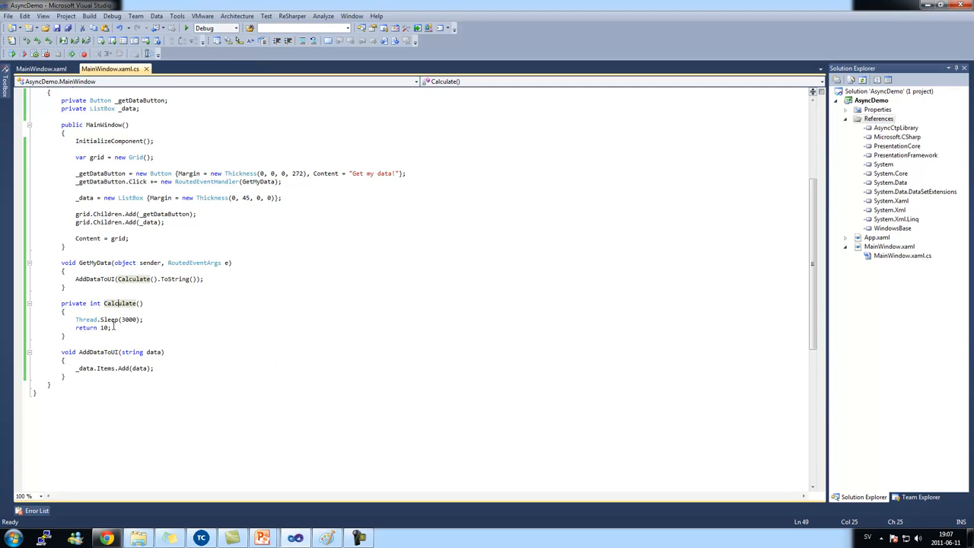
mouse_move(110, 320)
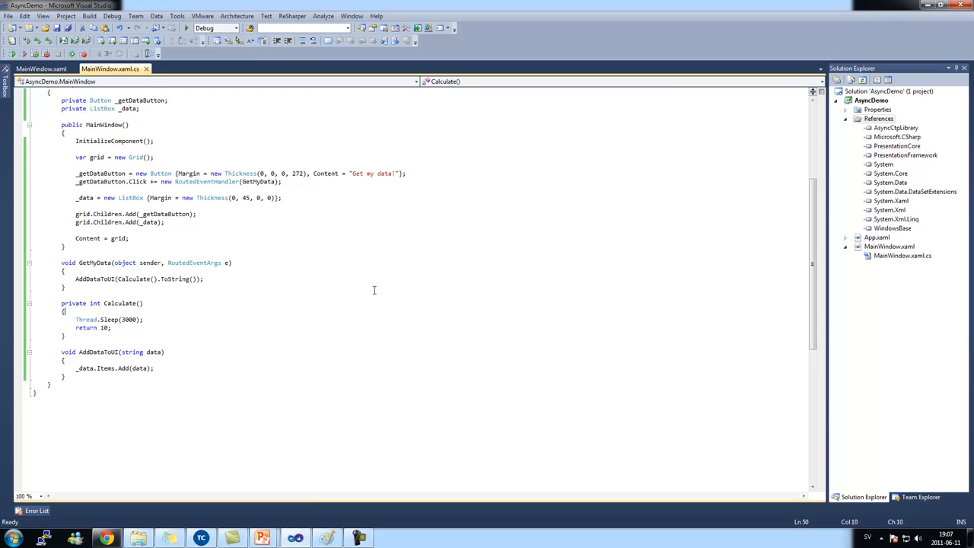
Store the slow work in calculationTask via Task.Factory.StartNew with a lambda body.
type("var")
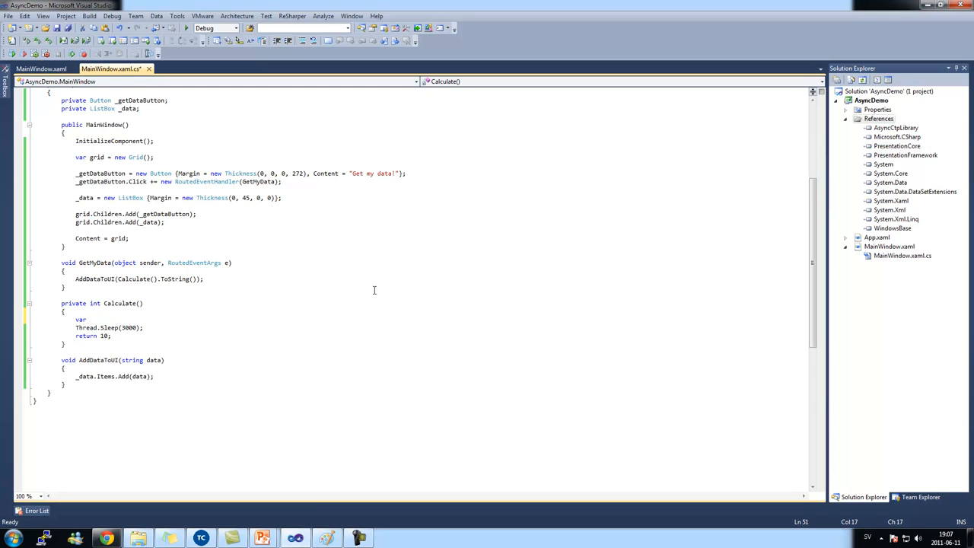
type("calculationTask =")
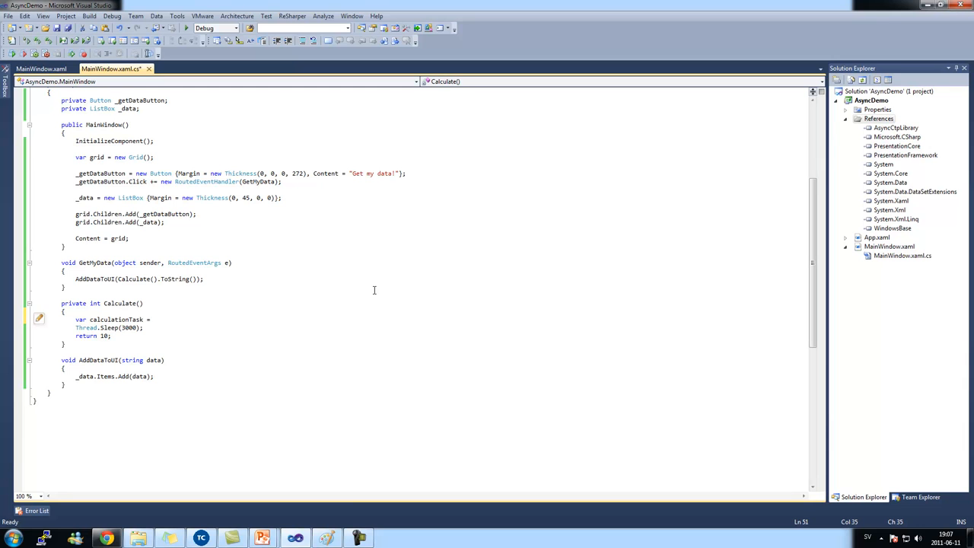
type("Task")
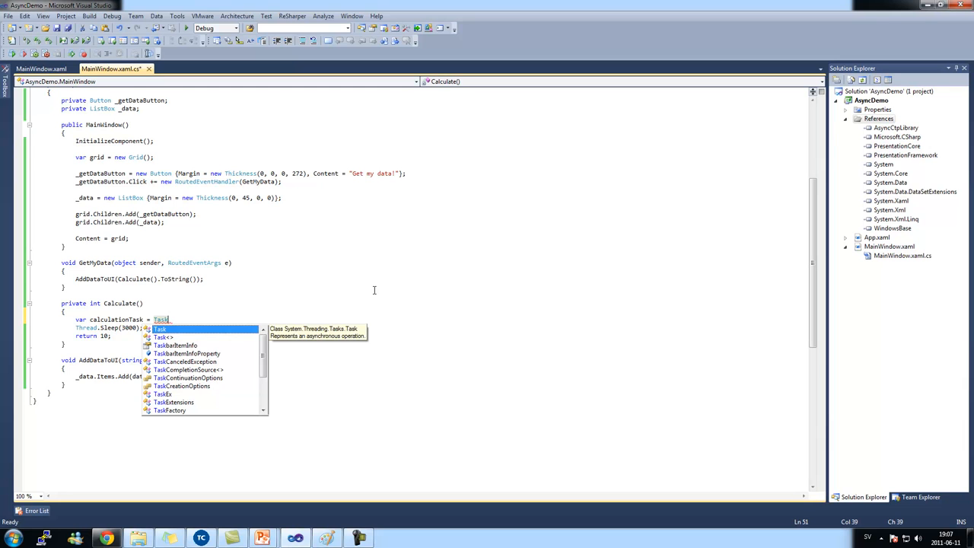
type(".Facto")
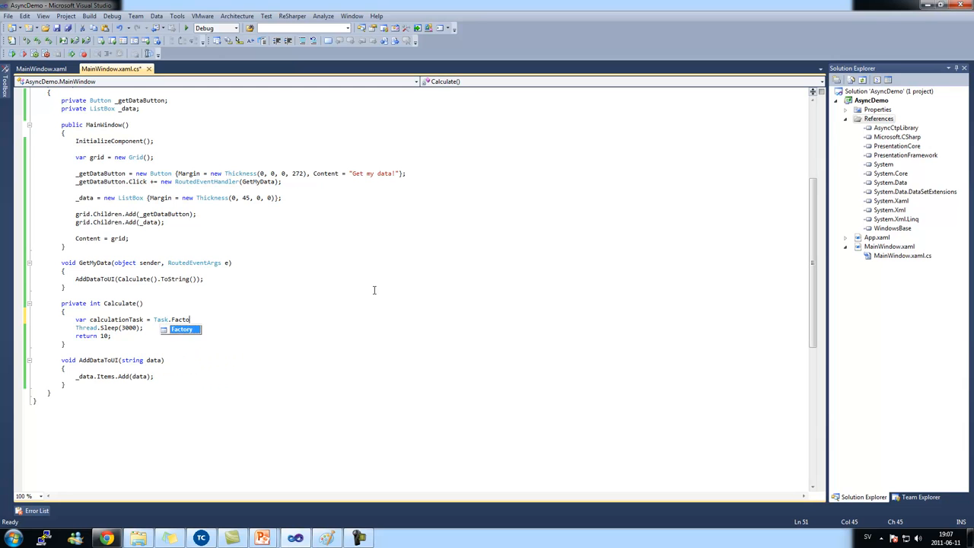
type(".StartNew( ()")
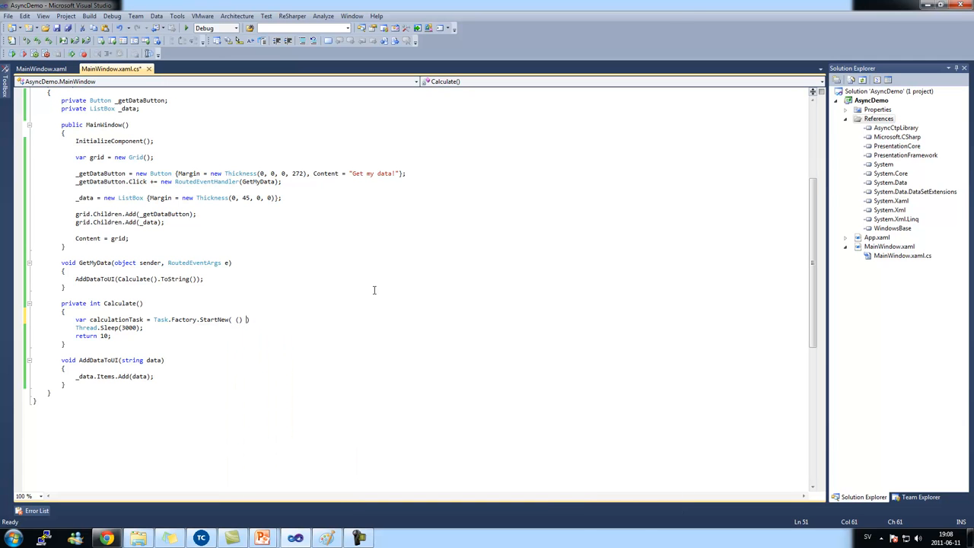
type("=> {}")
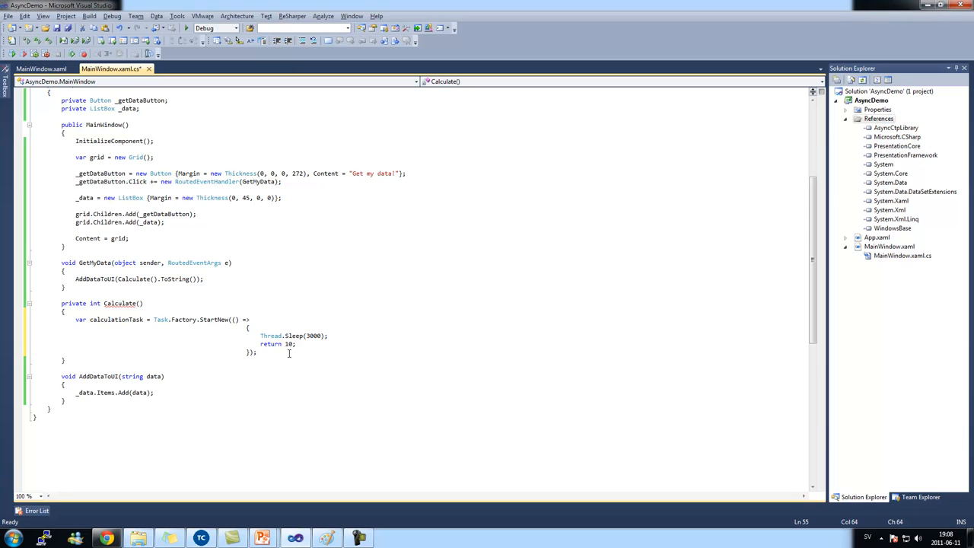
mouse_move(97, 320)
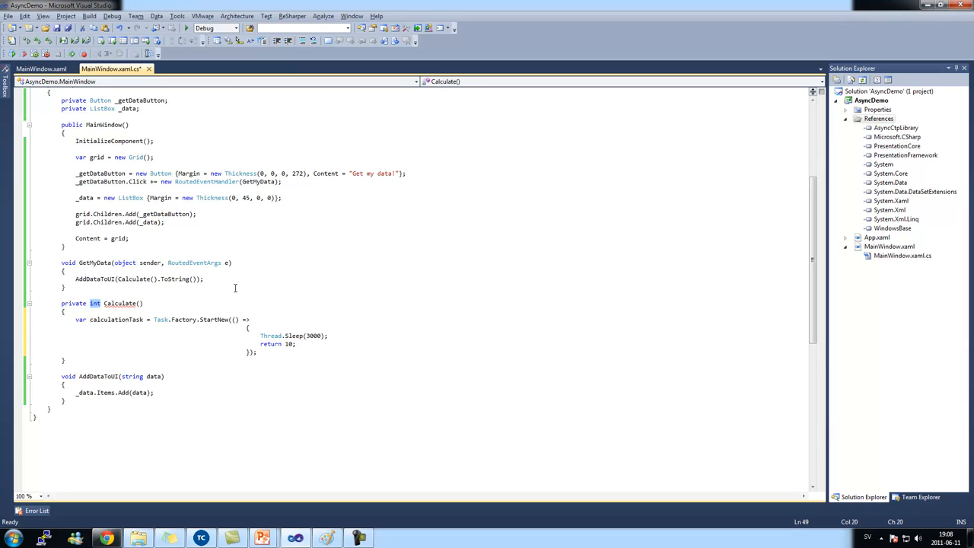
Make Calculate an async Task<int> that awaits calculationTask into int result and returns it.
type("Task<")
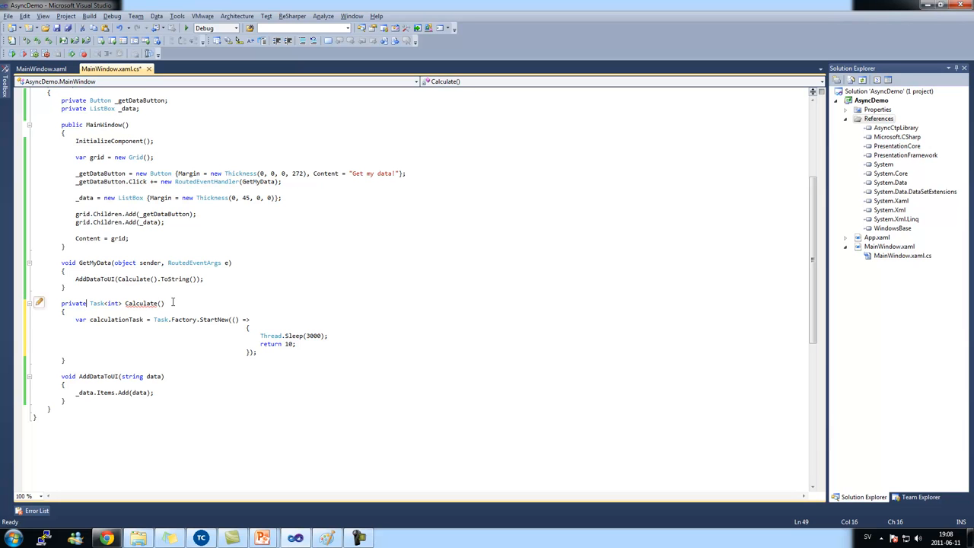
type("async")
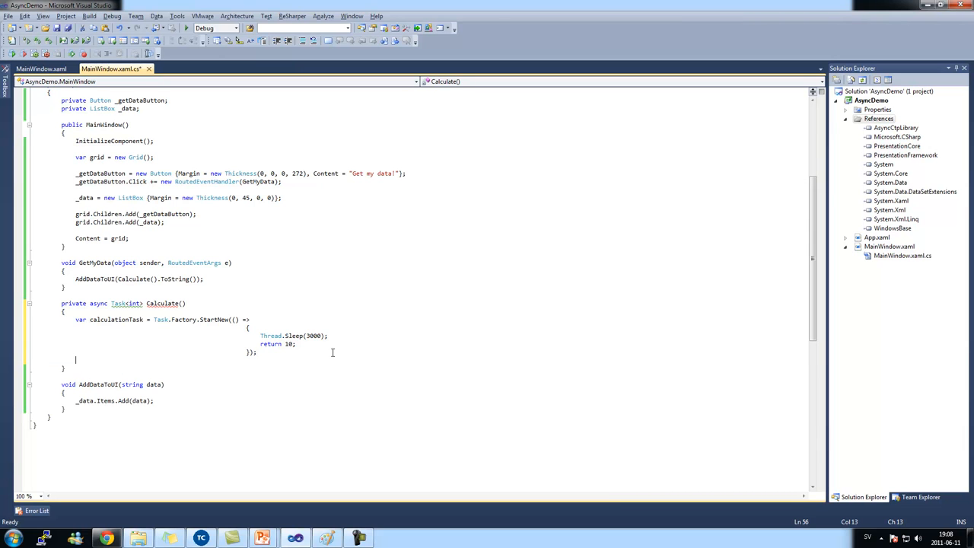
mouse_move(95, 318)
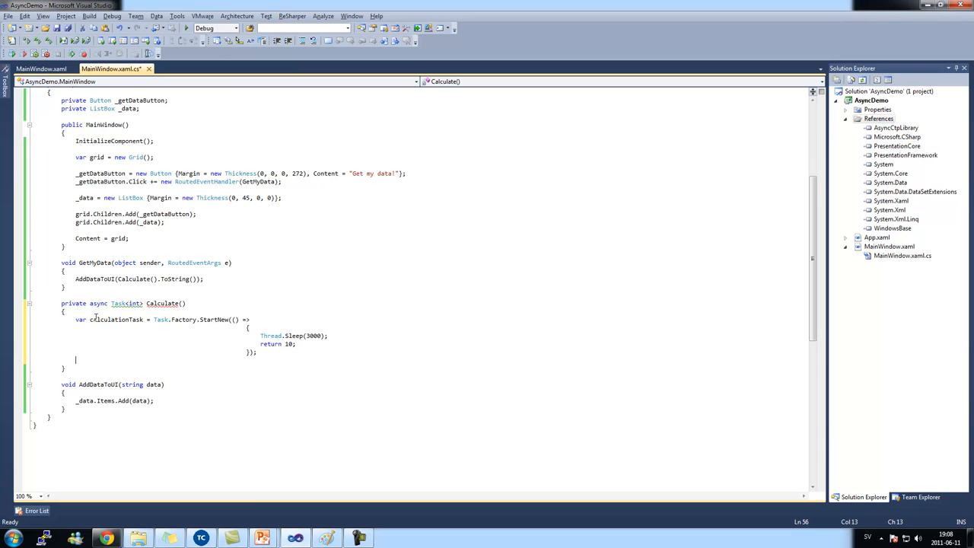
type("Task<int>")
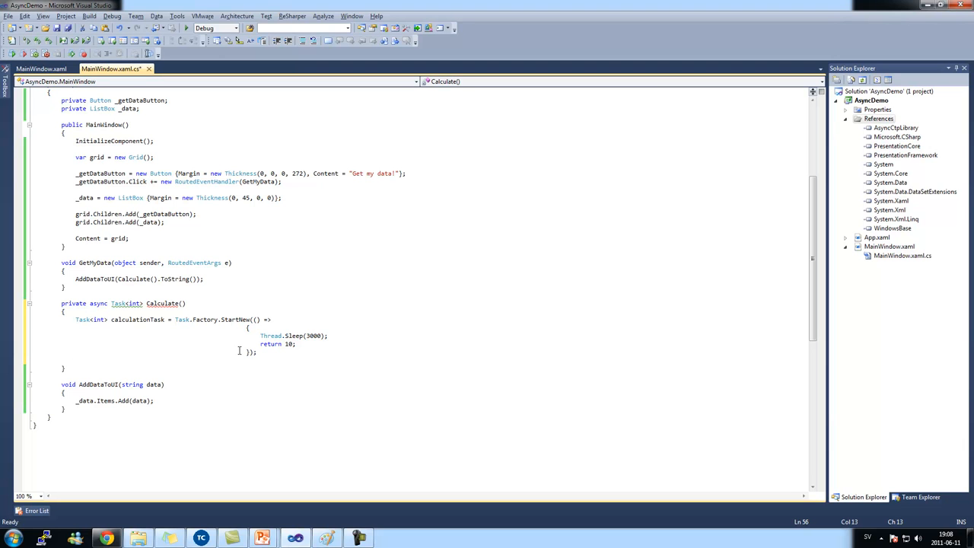
mouse_move(88, 319)
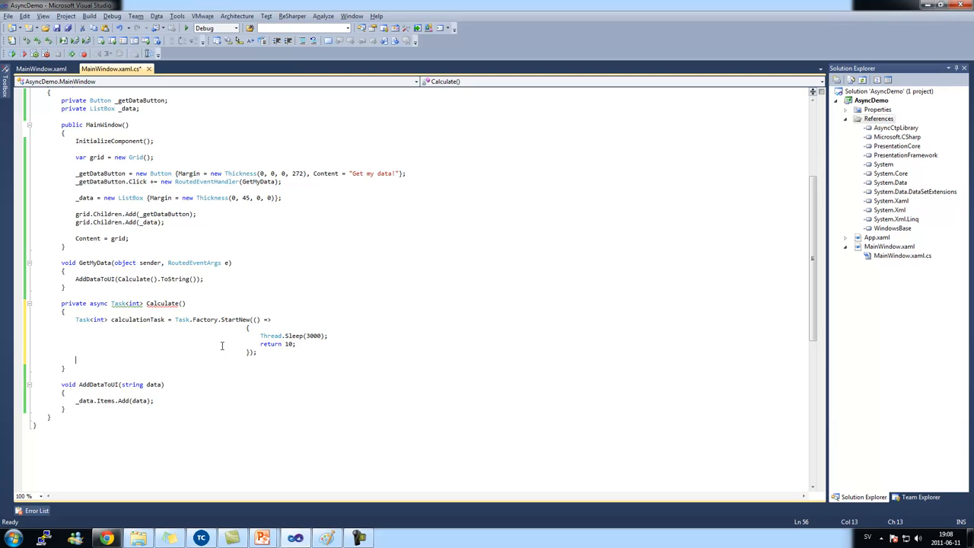
type("int result =")
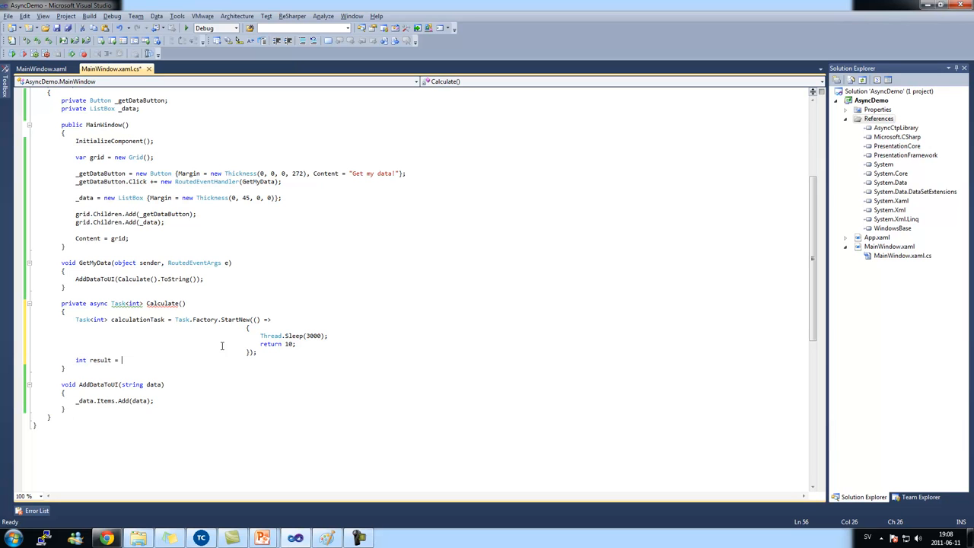
type("await")
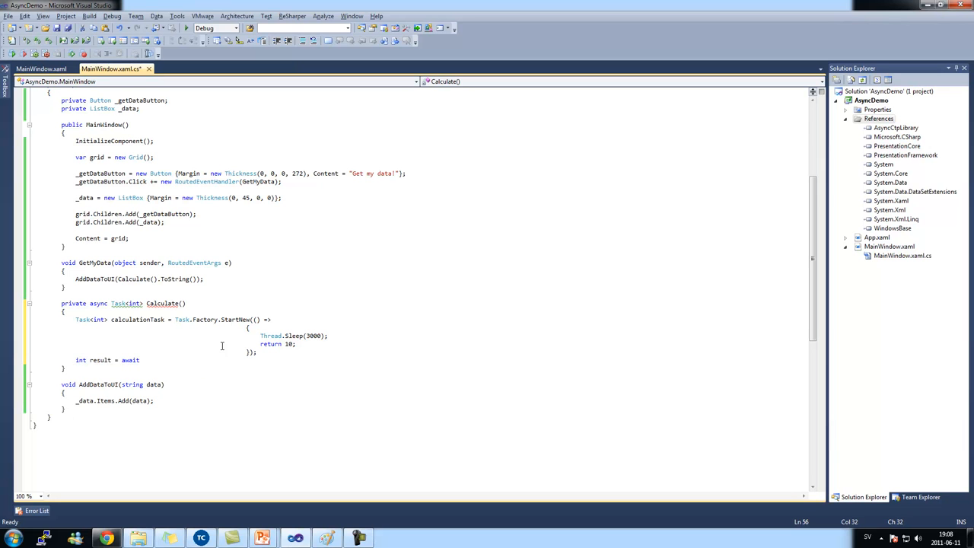
type("calculationTask;")
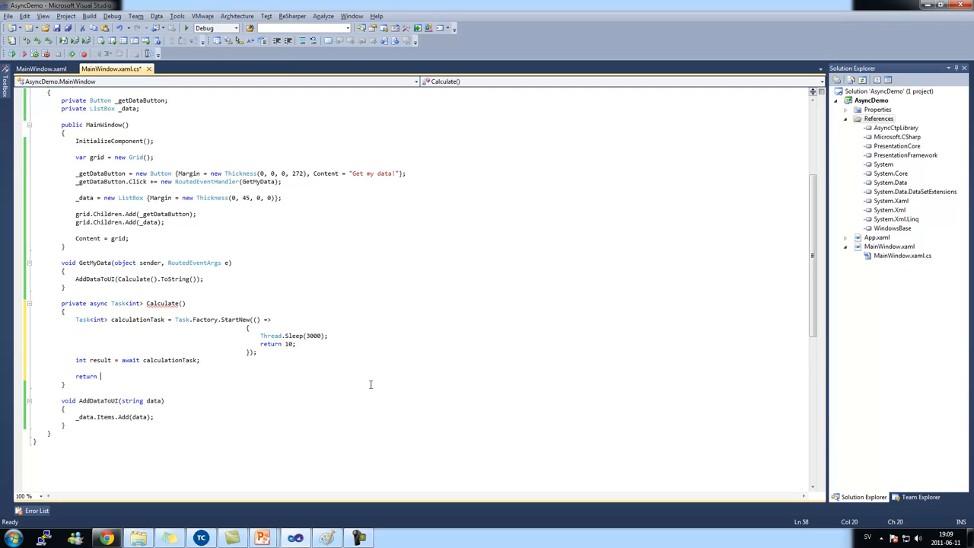
type("re")
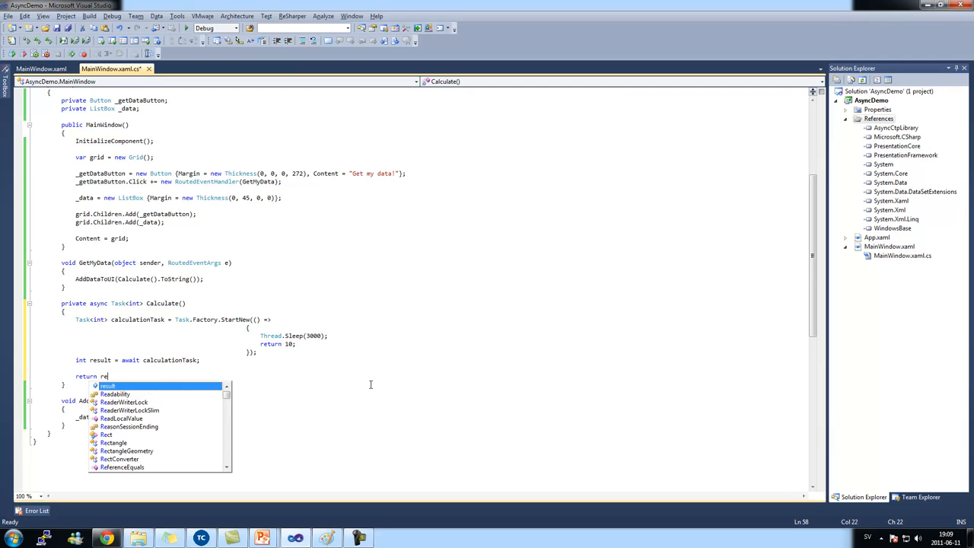
type("sult;")
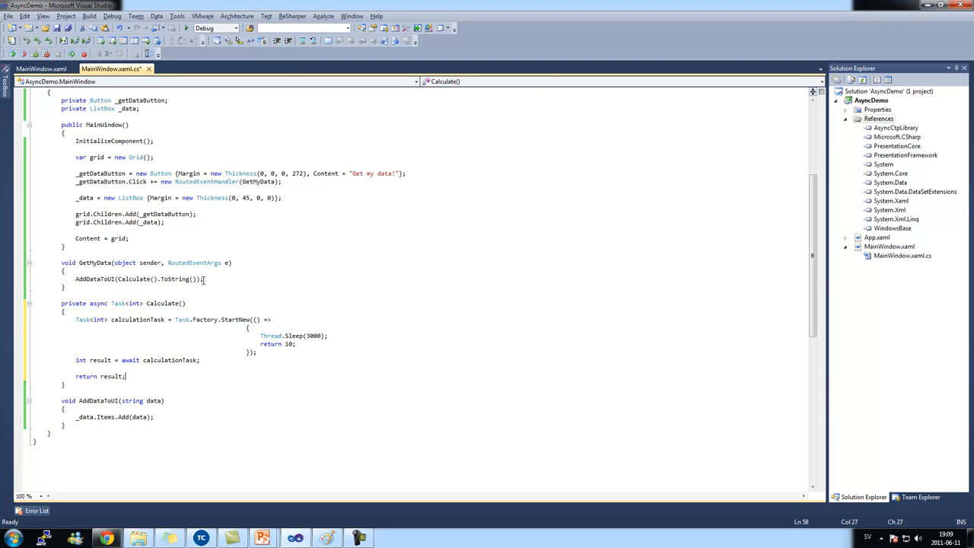
left_click(205, 279)
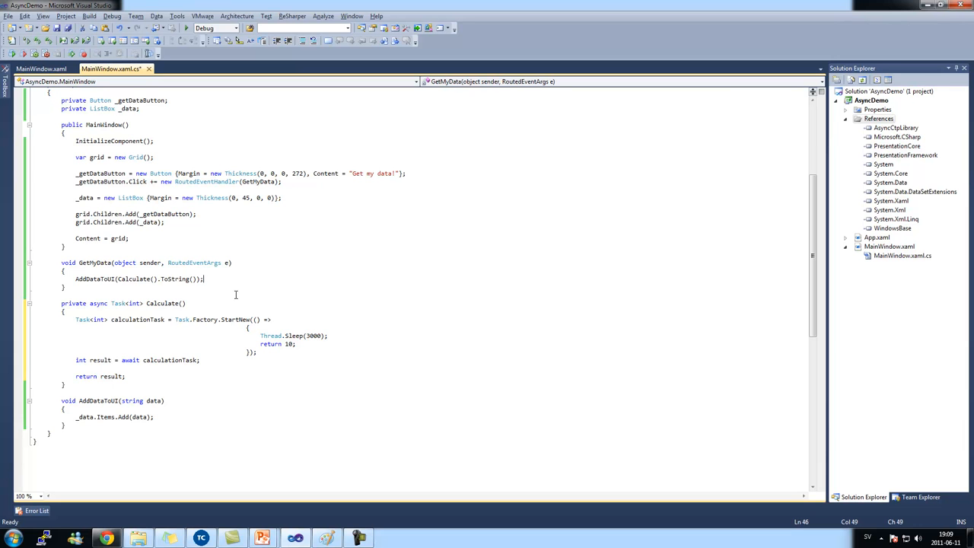
mouse_move(234, 295)
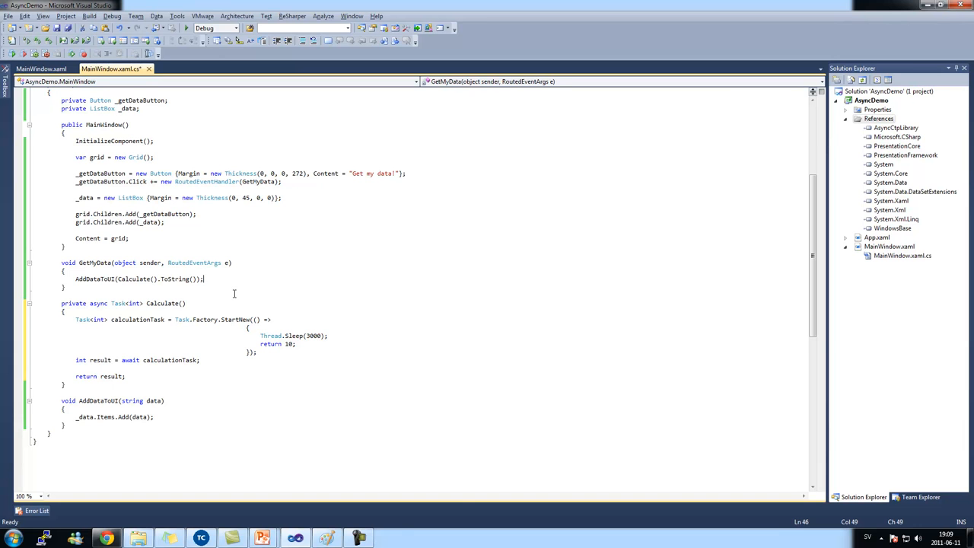
left_click(362, 140)
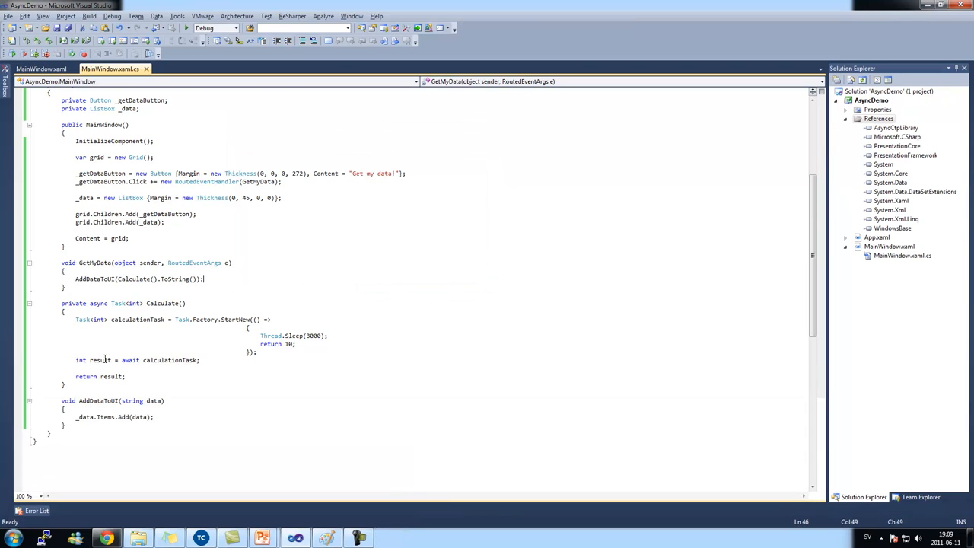
left_click_drag(61, 303, 88, 391)
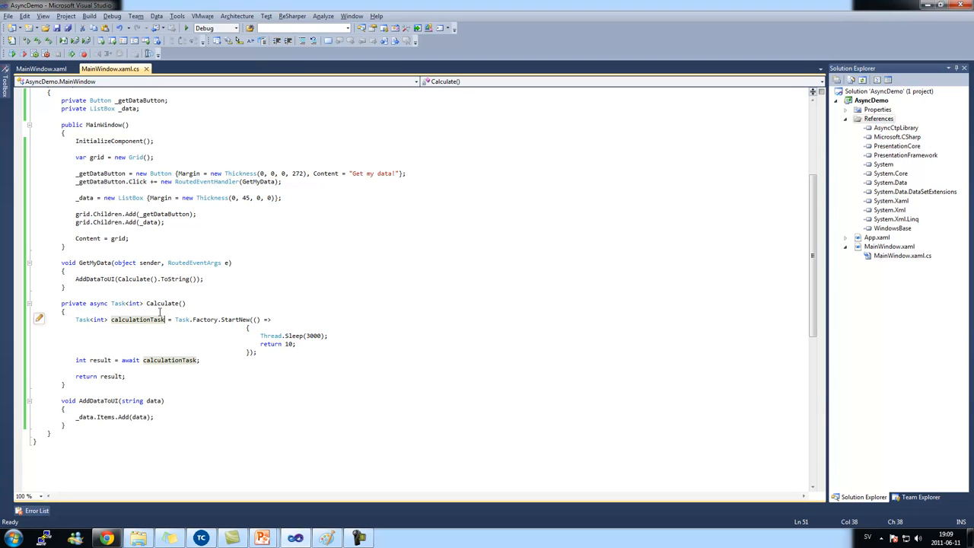
double_click(111, 376)
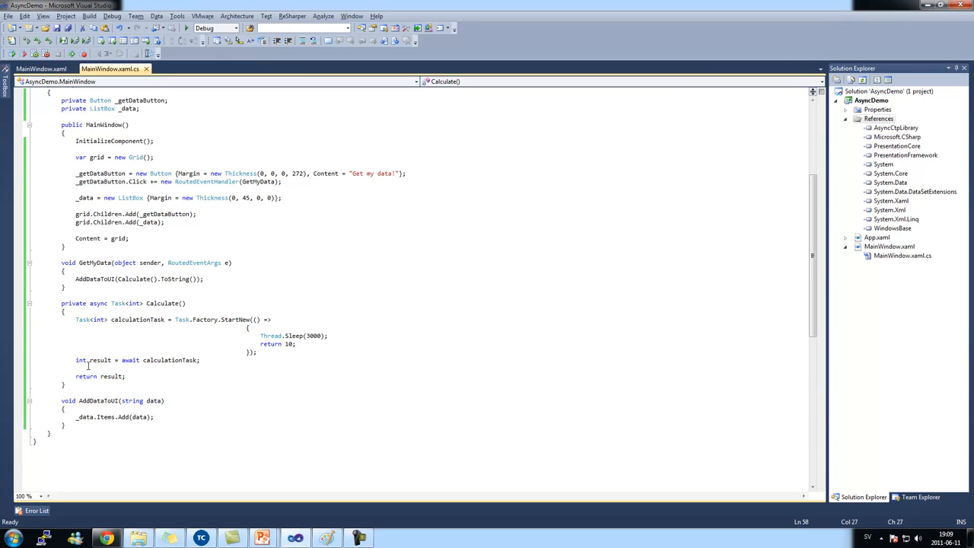
left_click_drag(76, 359, 125, 376)
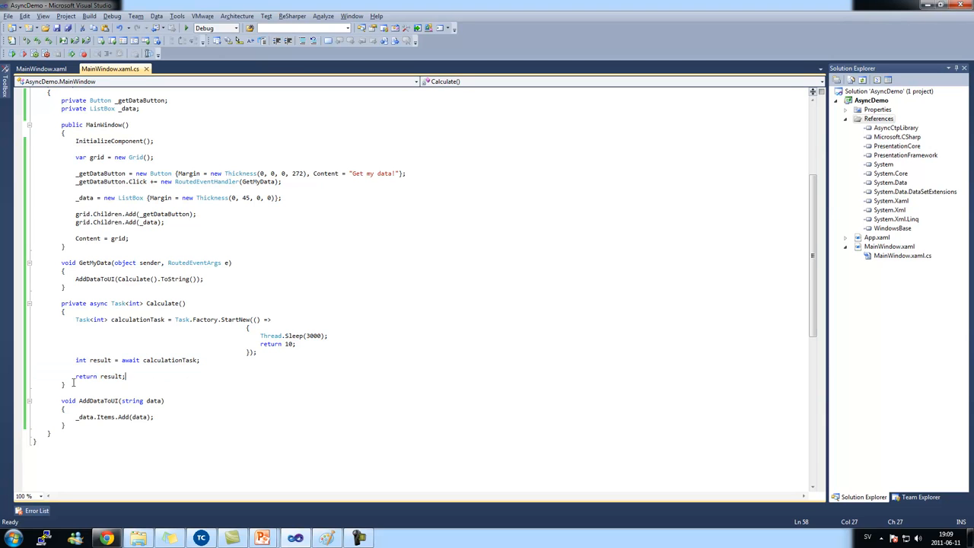
left_click(64, 382)
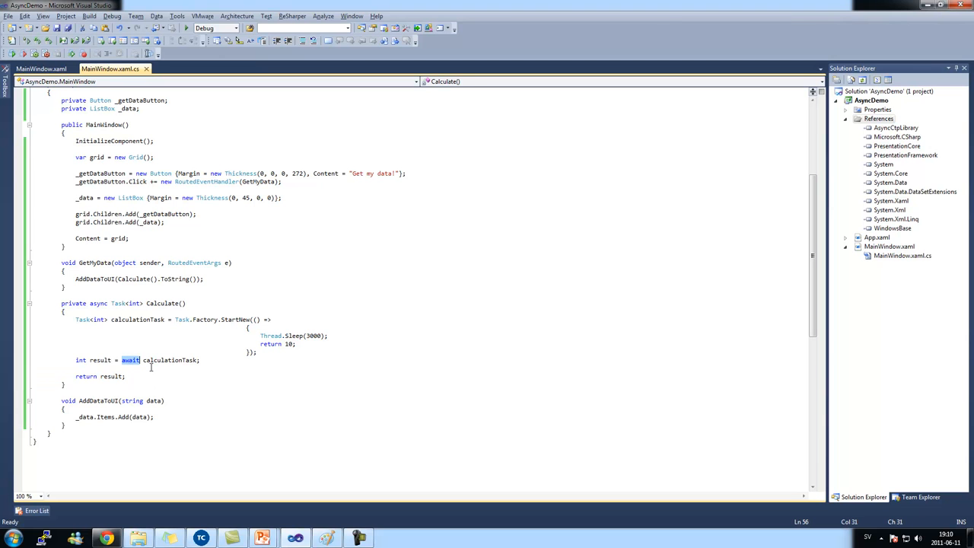
left_click(131, 359)
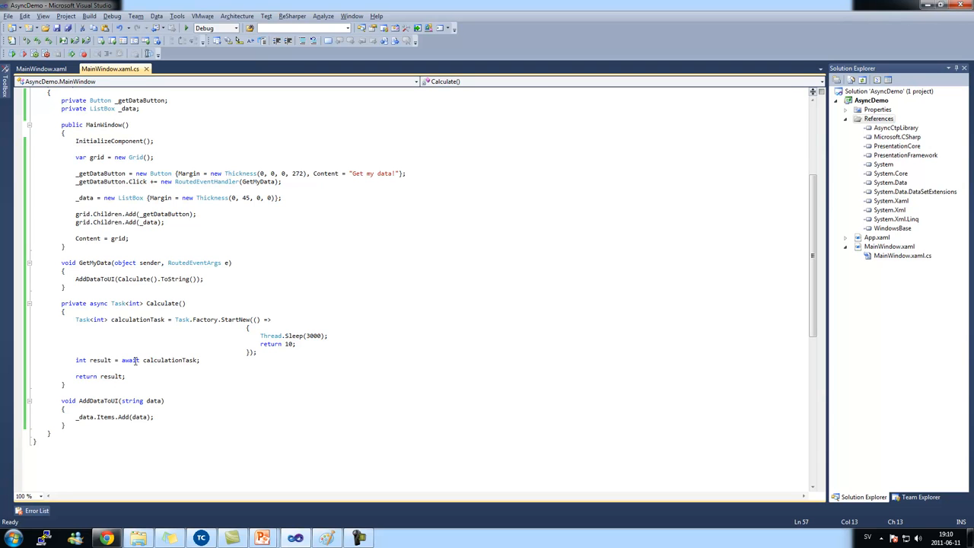
type("//")
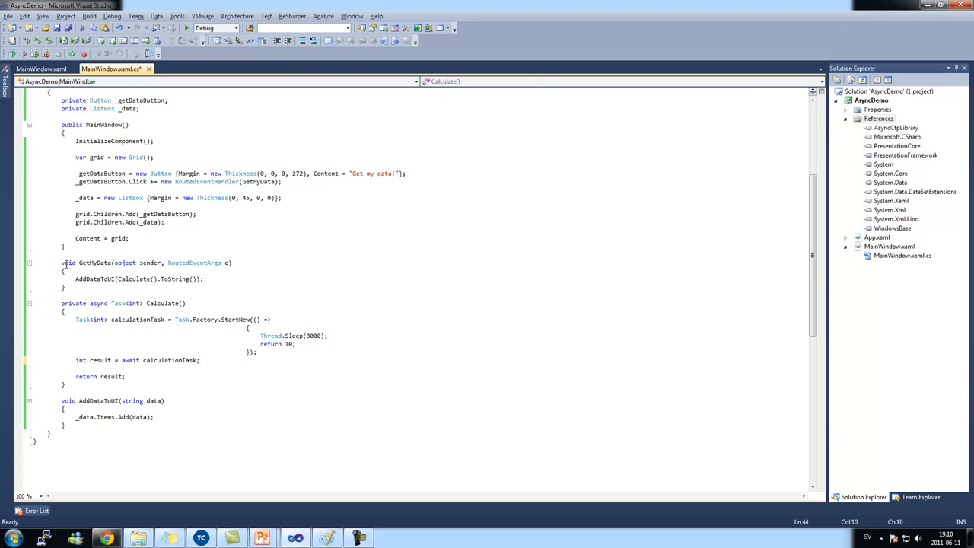
Make GetMyData async and store Calculate's Task<int> in calculationTask.
type("async")
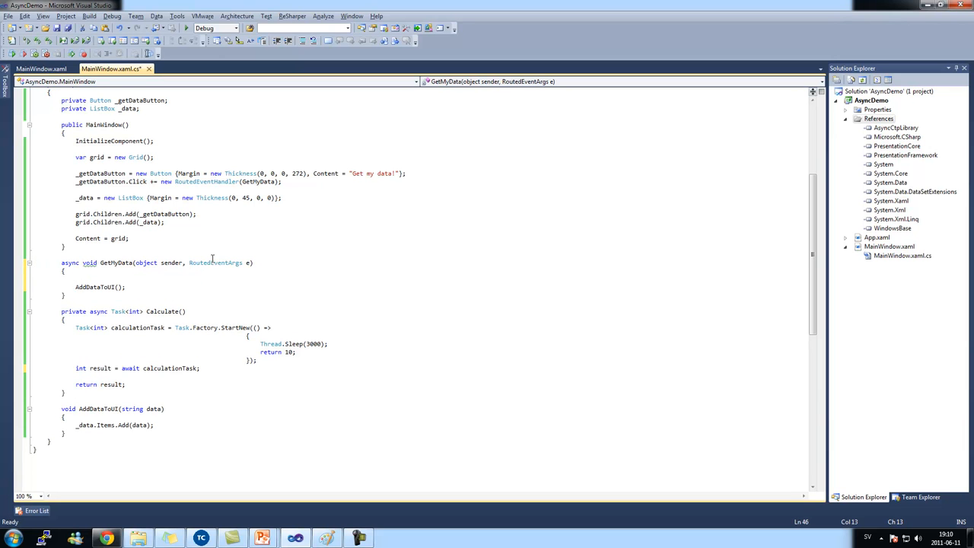
type("var")
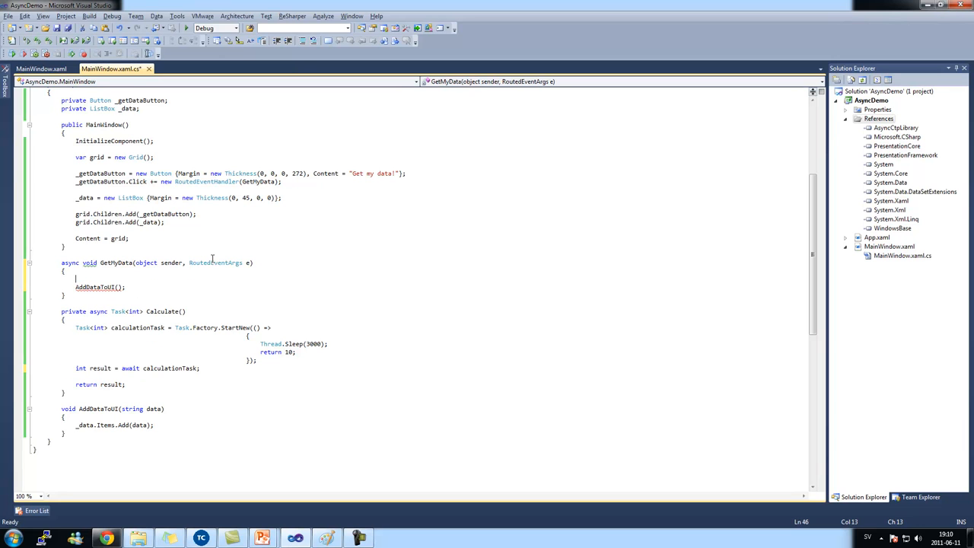
type("Task()")
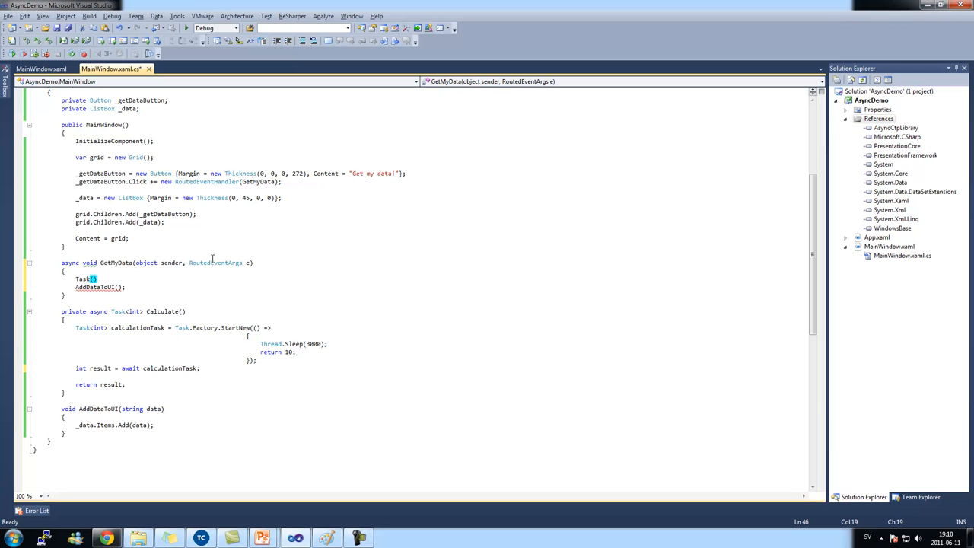
type("<int>")
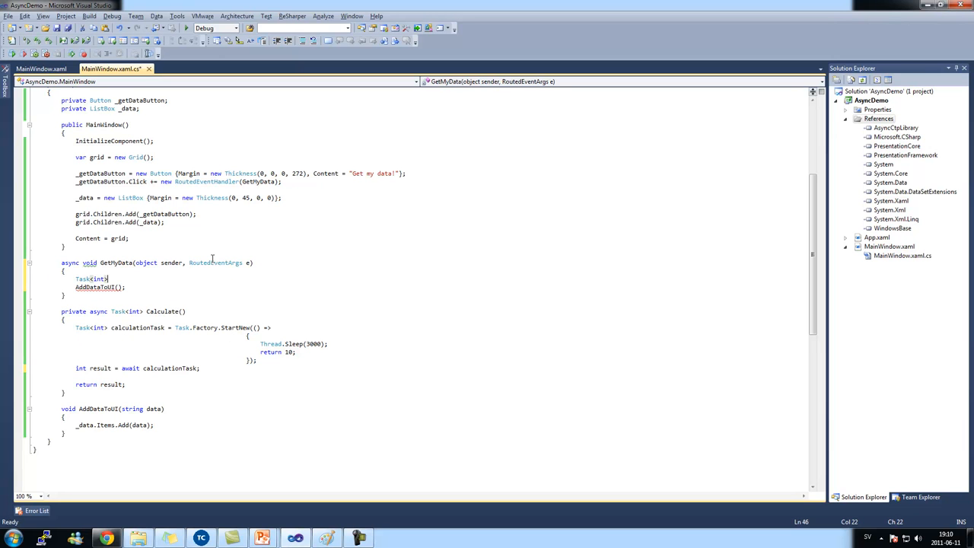
type("calc")
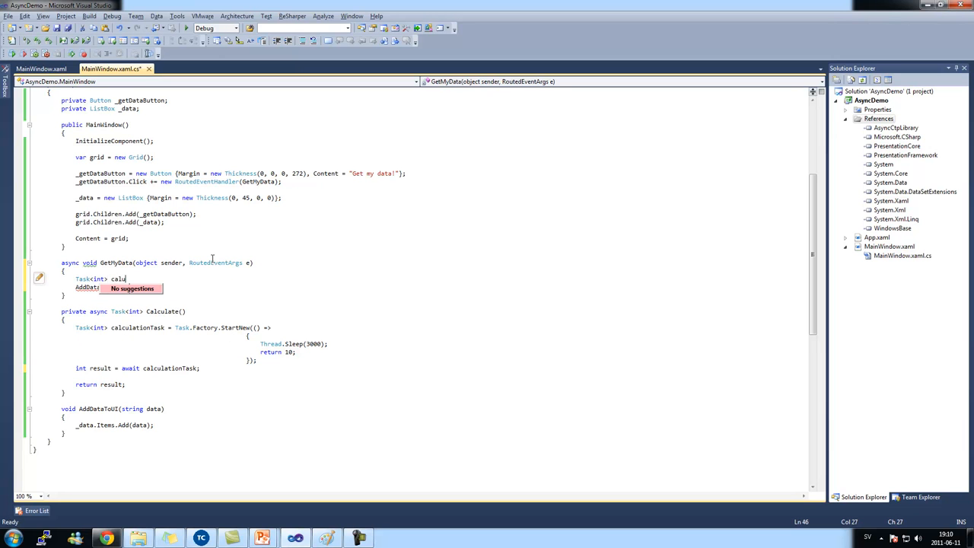
type("culationTask =")
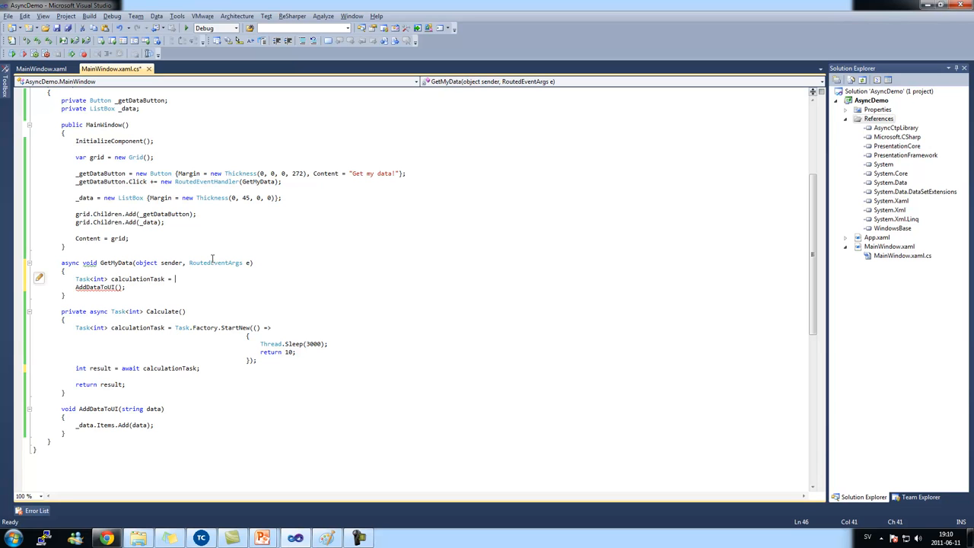
type("Calculate();")
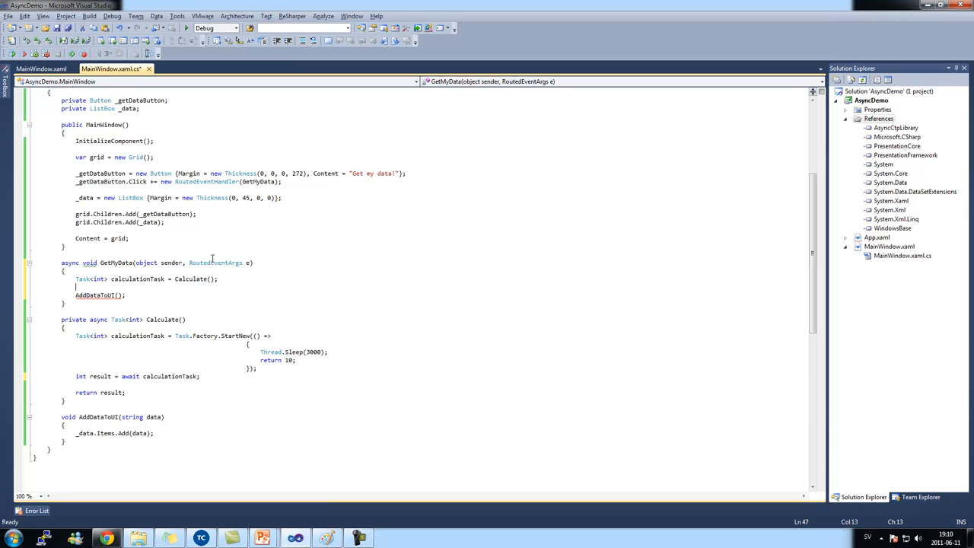
Await calculationTask into int data and pass data.ToString() to AddDataToUI.
type("int data = await calculationTask;")
left_click(128, 294)
type("data.ToString()")
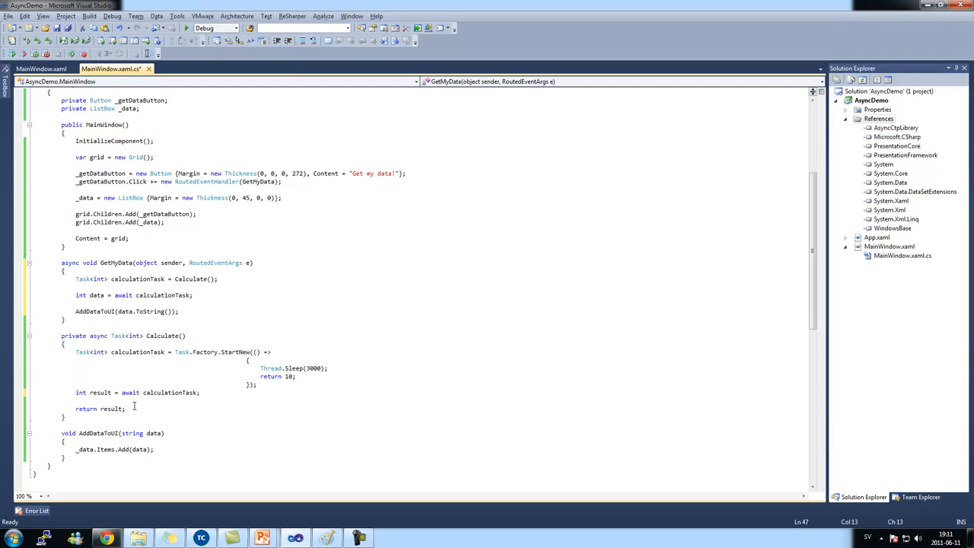
mouse_move(81, 393)
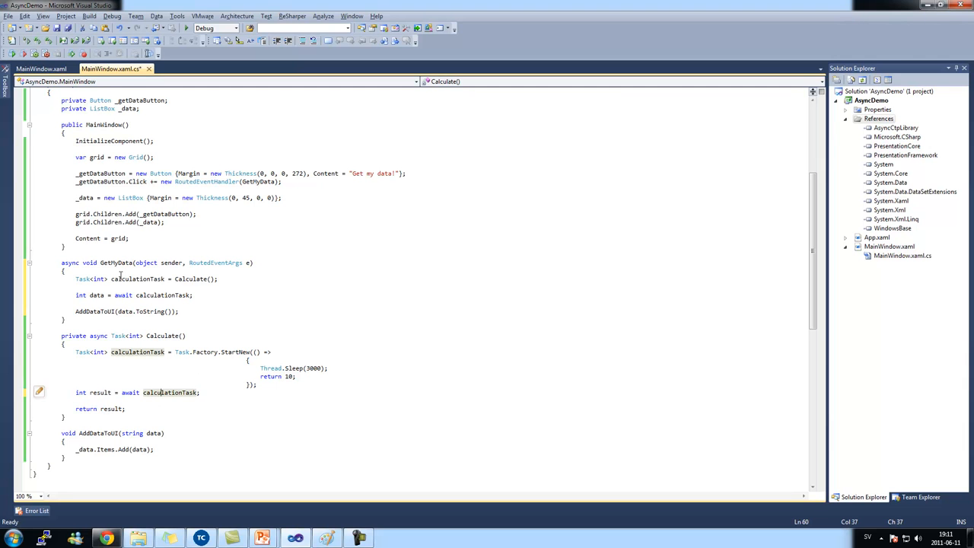
left_click(216, 279)
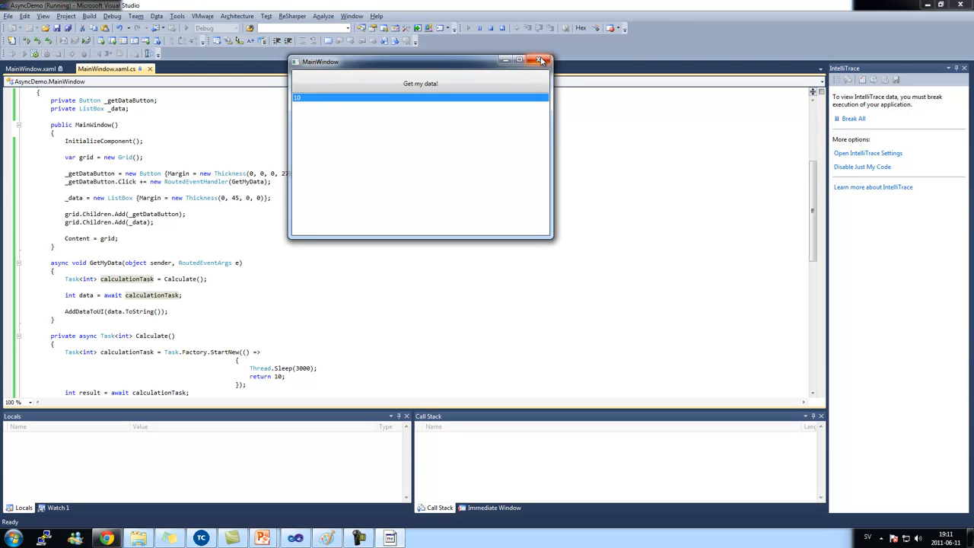
Close the running demo before adding GetMyData - Start and GetMyData - End log lines.
left_click(541, 61)
type("AddDataToUI(\"GetMyData - End\");")
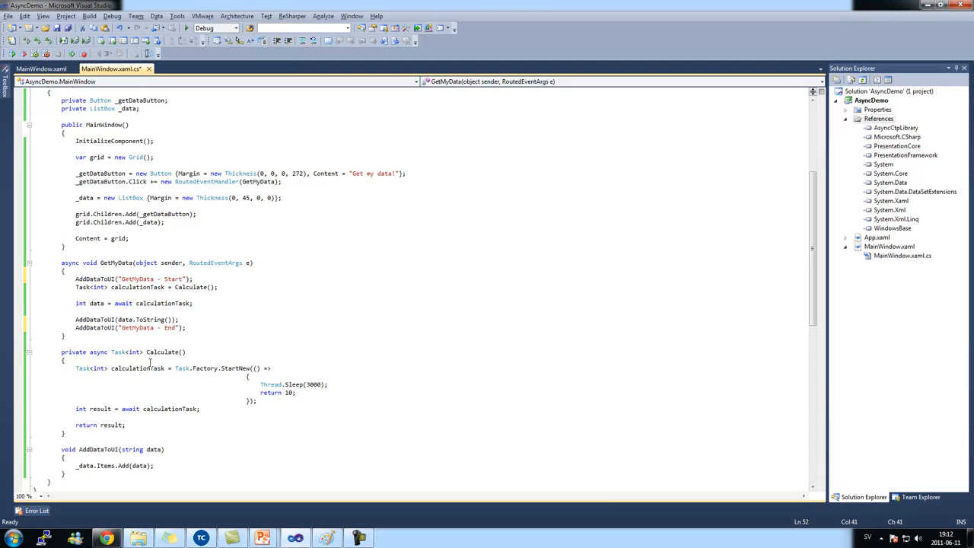
Add AddDataToUI("Calculate - Start") at the top of the Calculate method body.
double_click(163, 352)
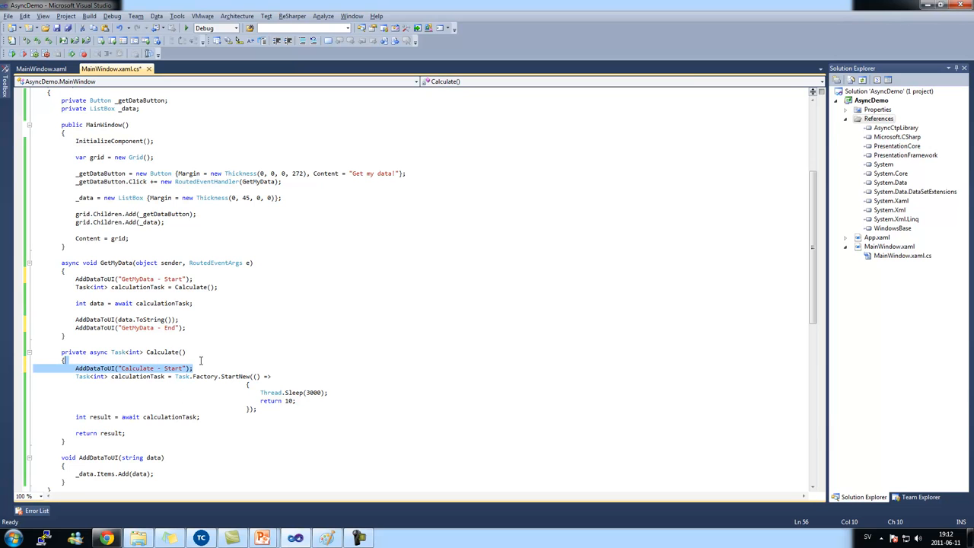
type("AddDataToUI(\"Calculate - Start\");")
type("AddDataToUI(\"Calculate - End\");")
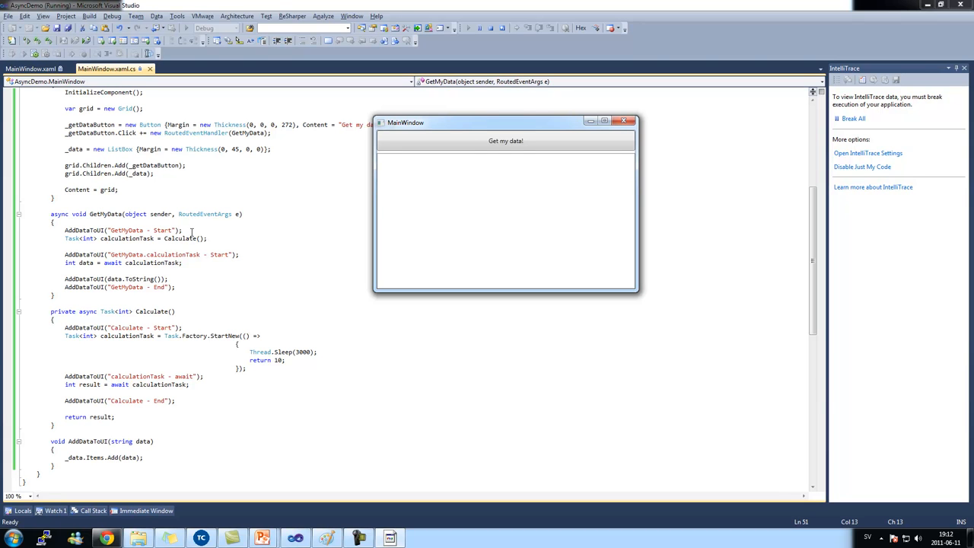
mouse_move(67, 240)
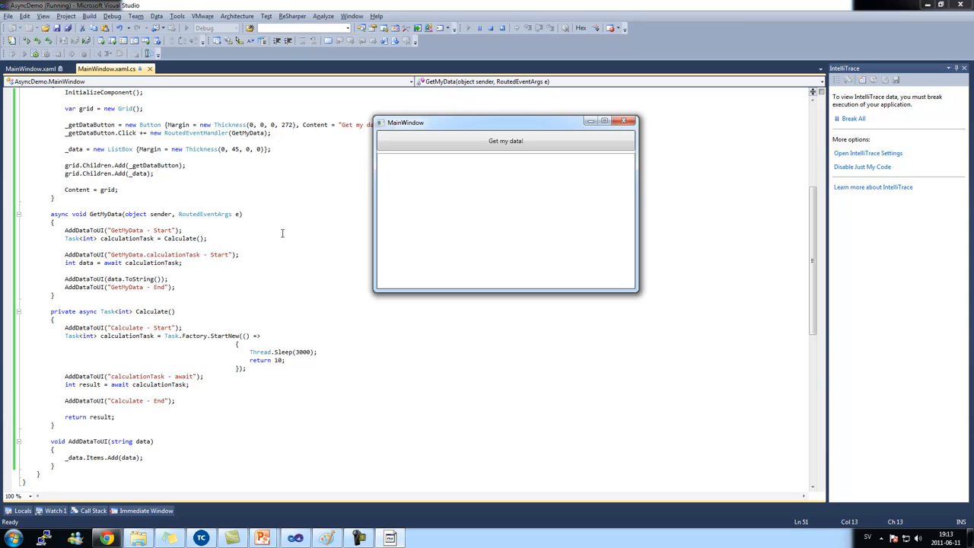
mouse_move(184, 366)
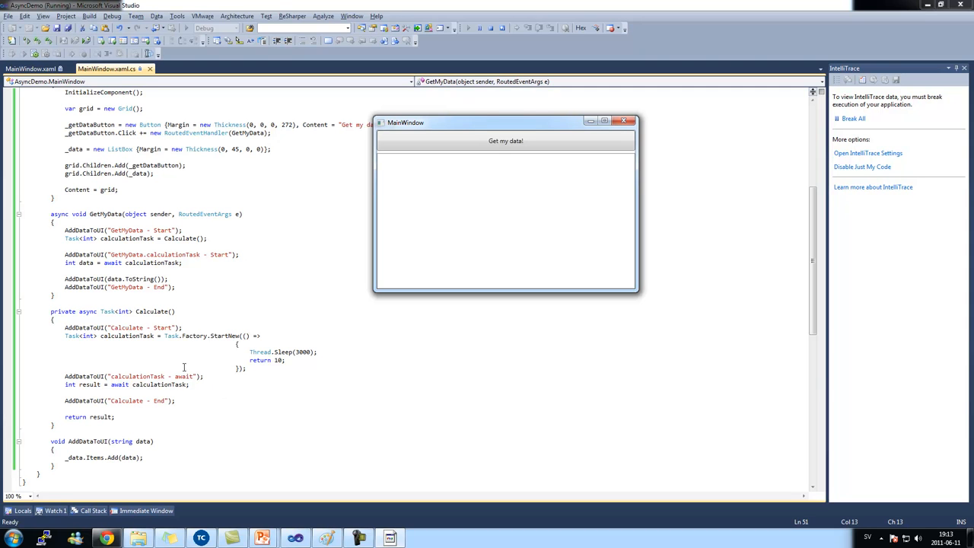
mouse_move(6, 310)
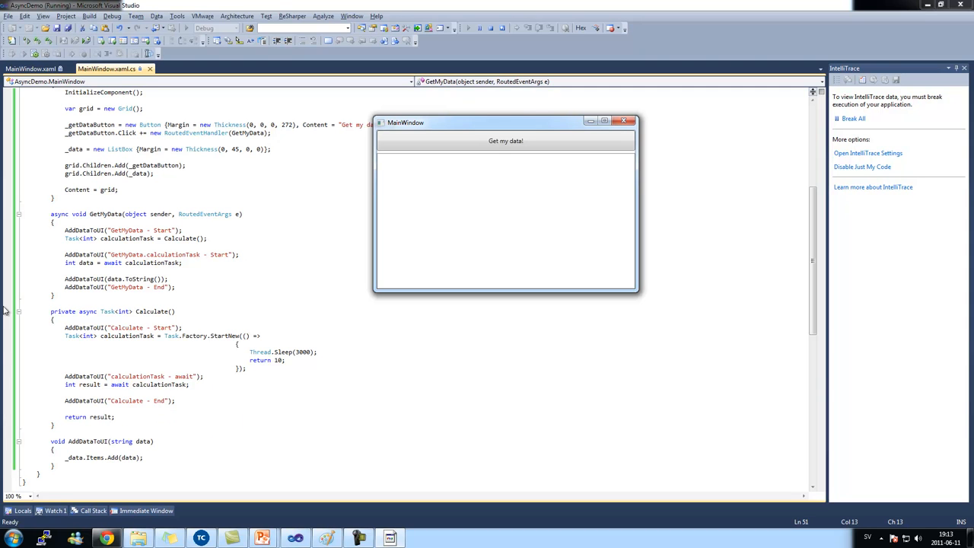
mouse_move(119, 288)
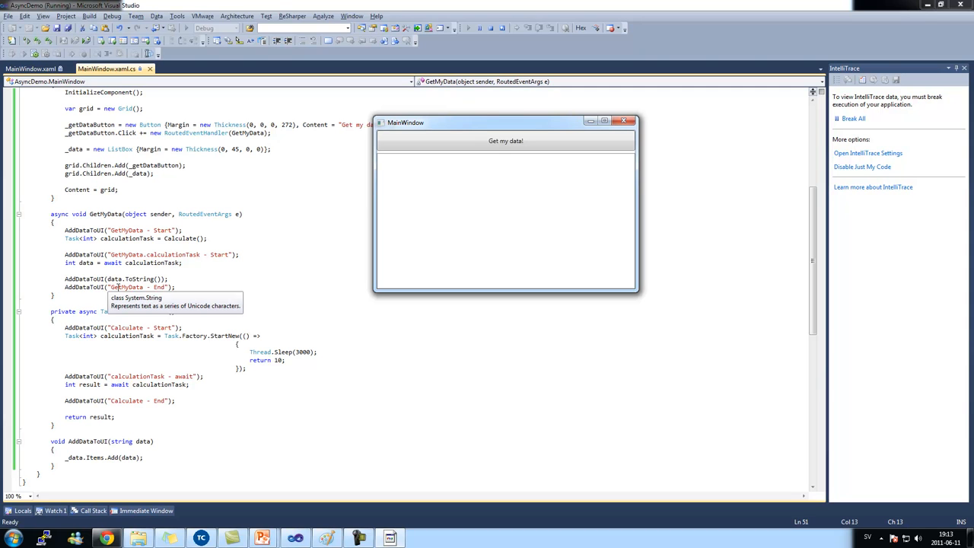
mouse_move(417, 204)
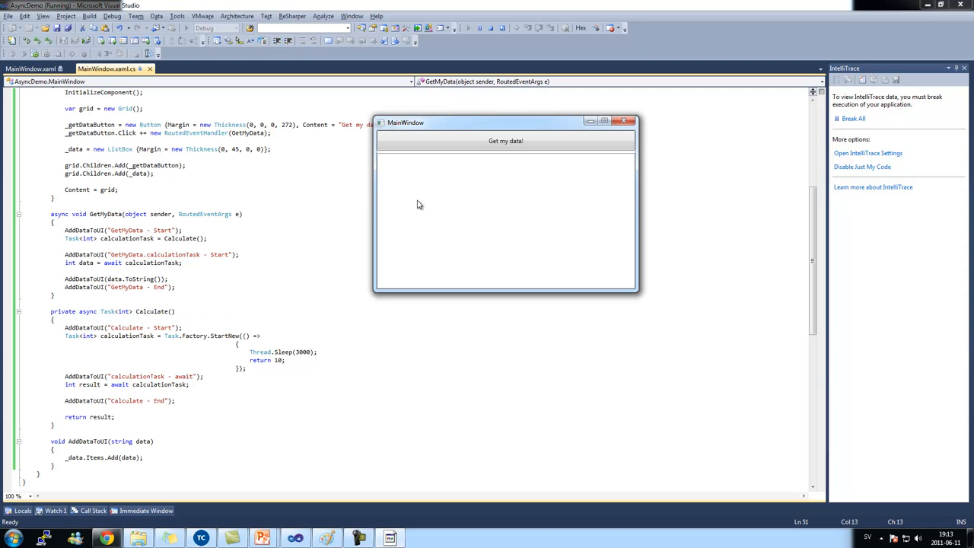
Fetch data once and inspect the GetMyData - Start and calculationTask - Start log entries.
left_click(505, 140)
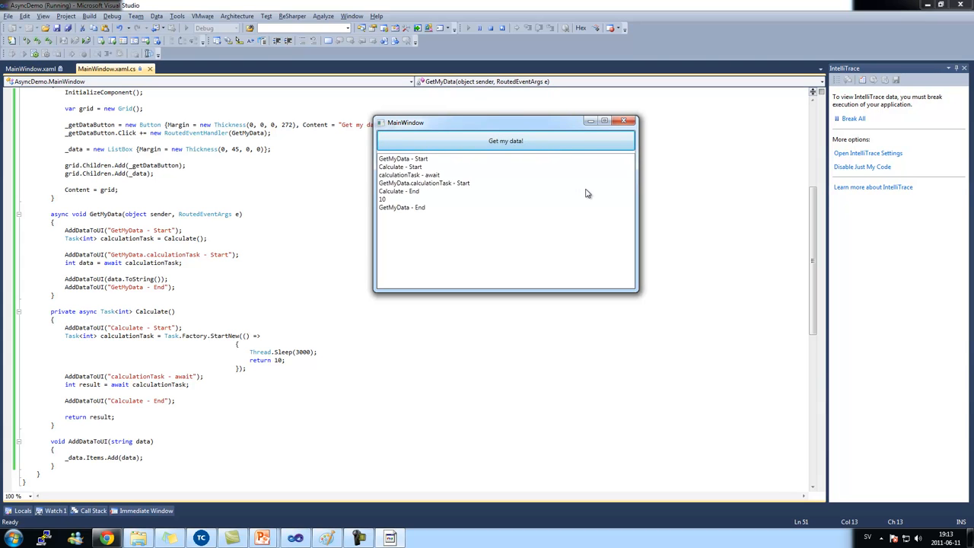
left_click(404, 158)
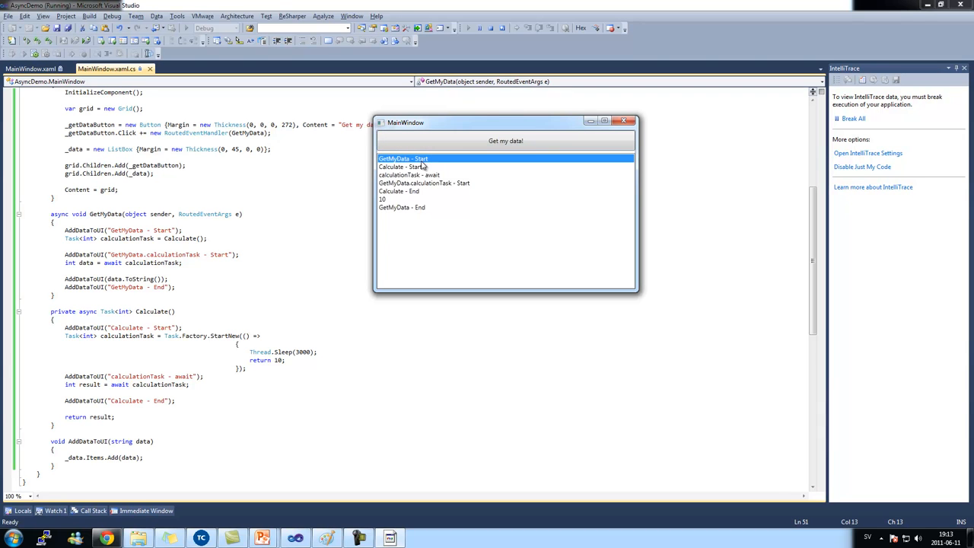
mouse_move(418, 171)
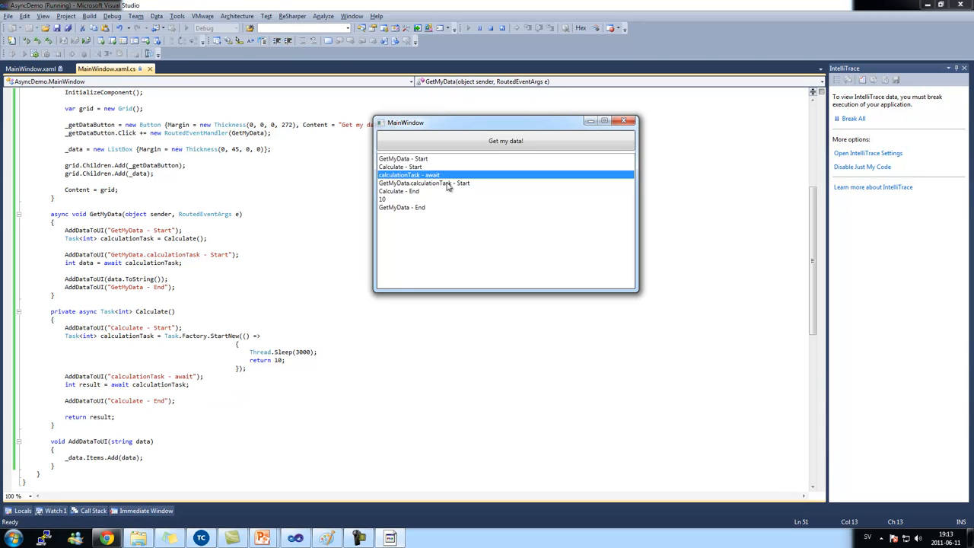
left_click(423, 183)
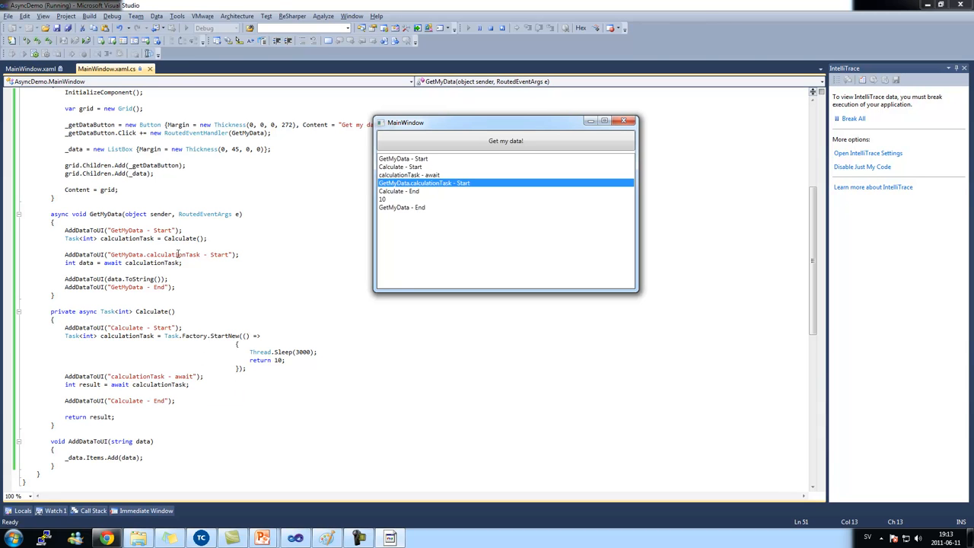
mouse_move(136, 262)
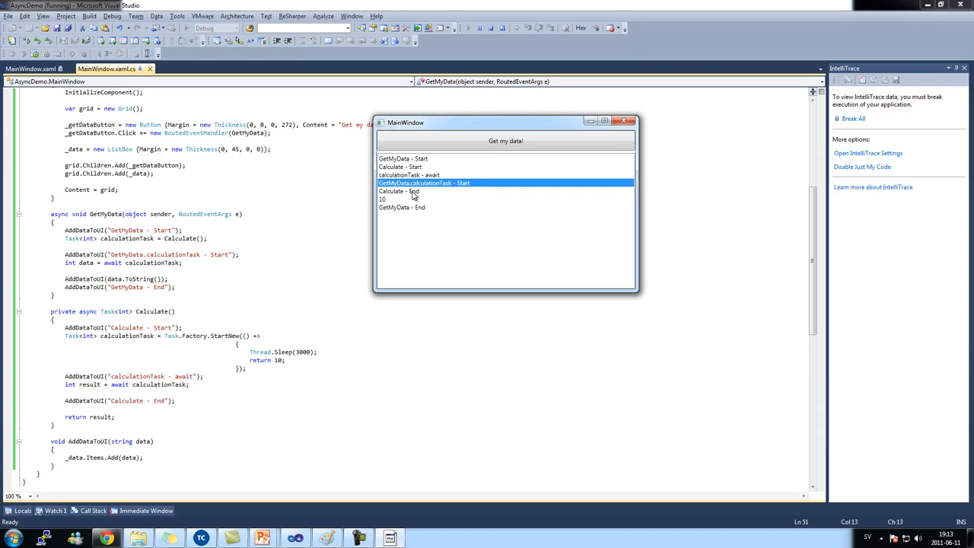
Fetch data a second time to append another log sequence, then close the demo app.
left_click(417, 192)
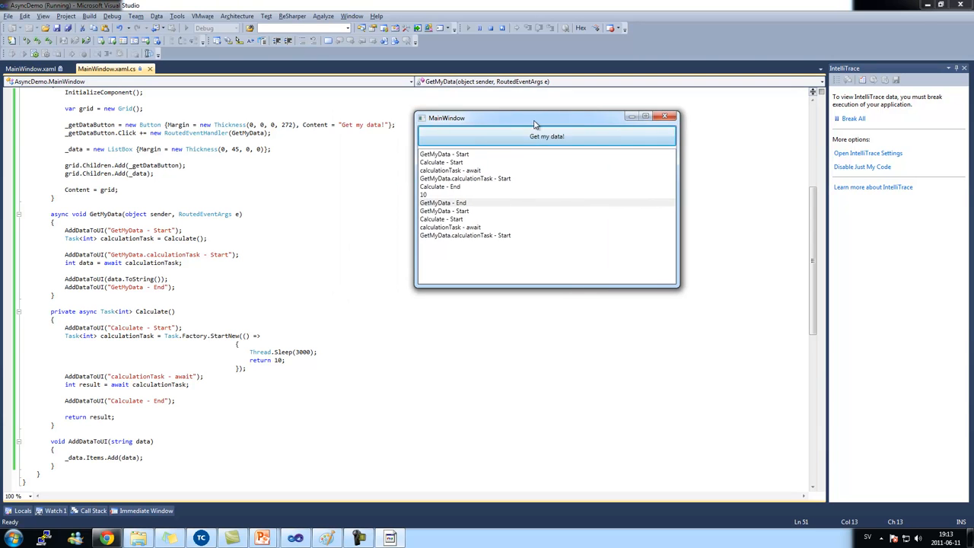
left_click_drag(535, 121, 527, 208)
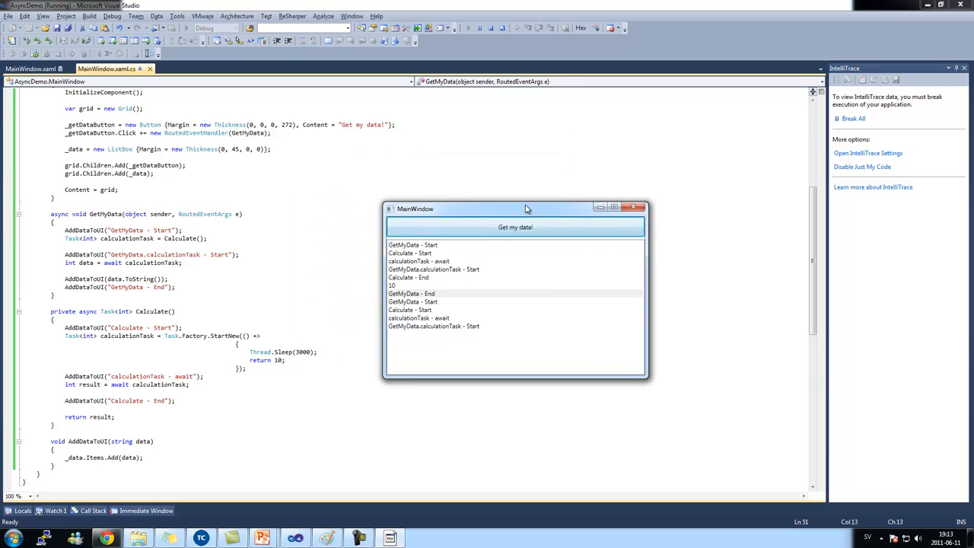
left_click_drag(514, 209, 560, 153)
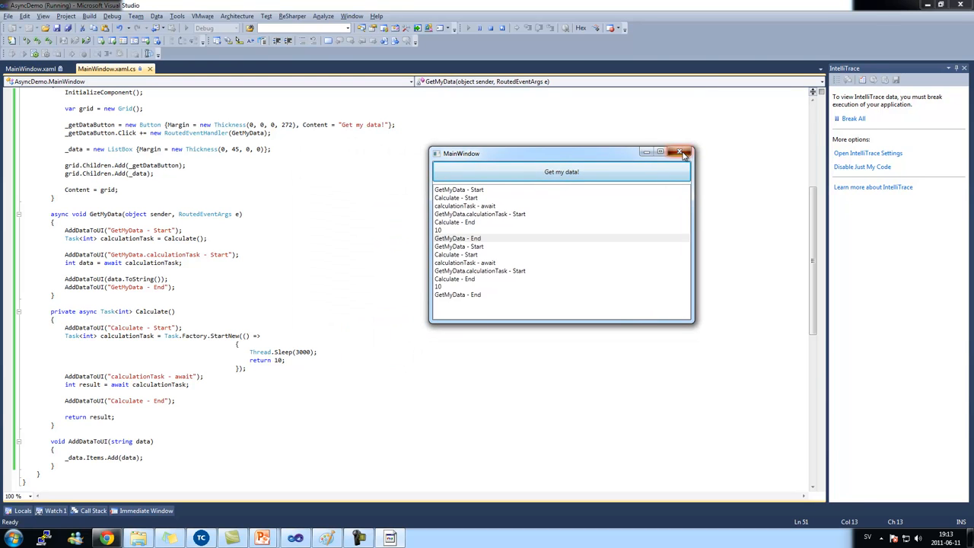
left_click(679, 152)
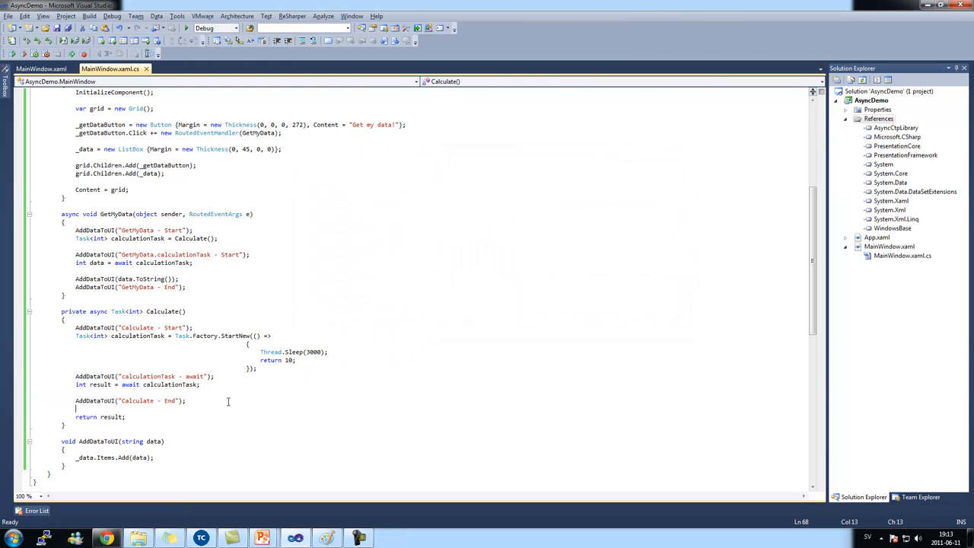